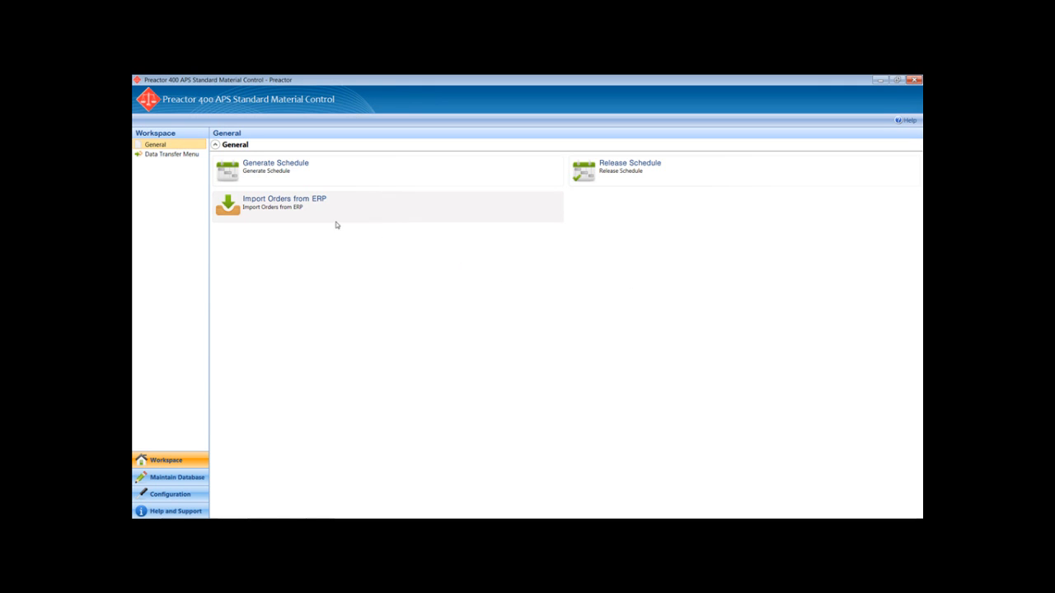
mouse_move(256, 226)
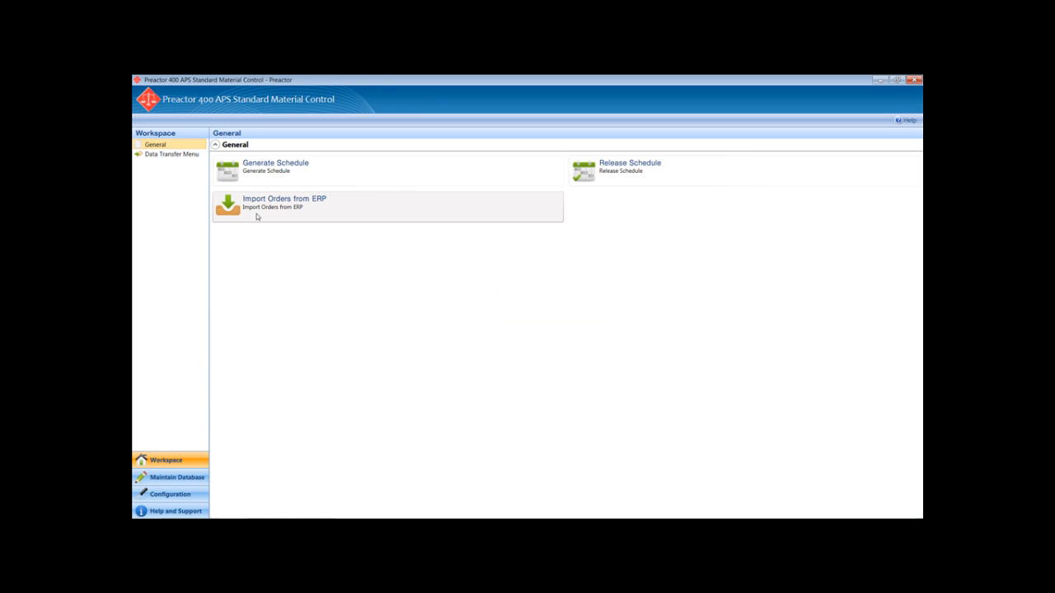
mouse_move(399, 358)
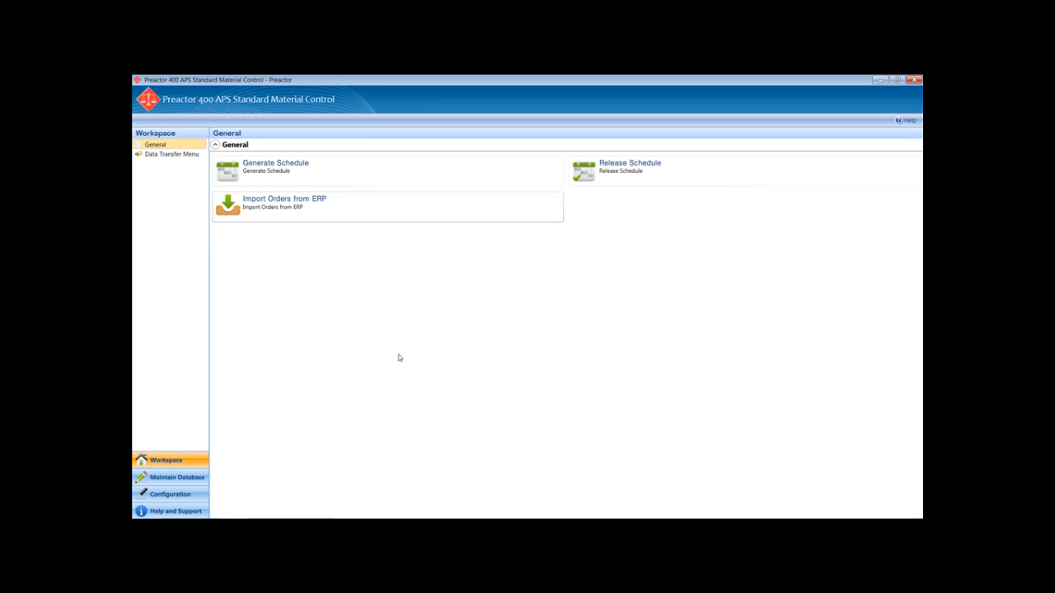
mouse_move(258, 426)
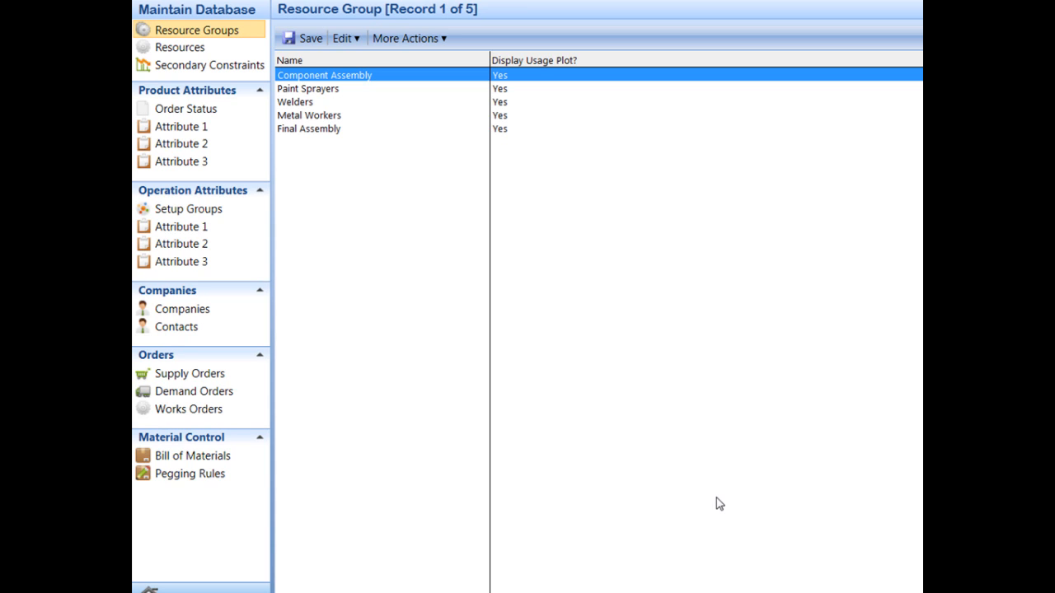
mouse_move(384, 487)
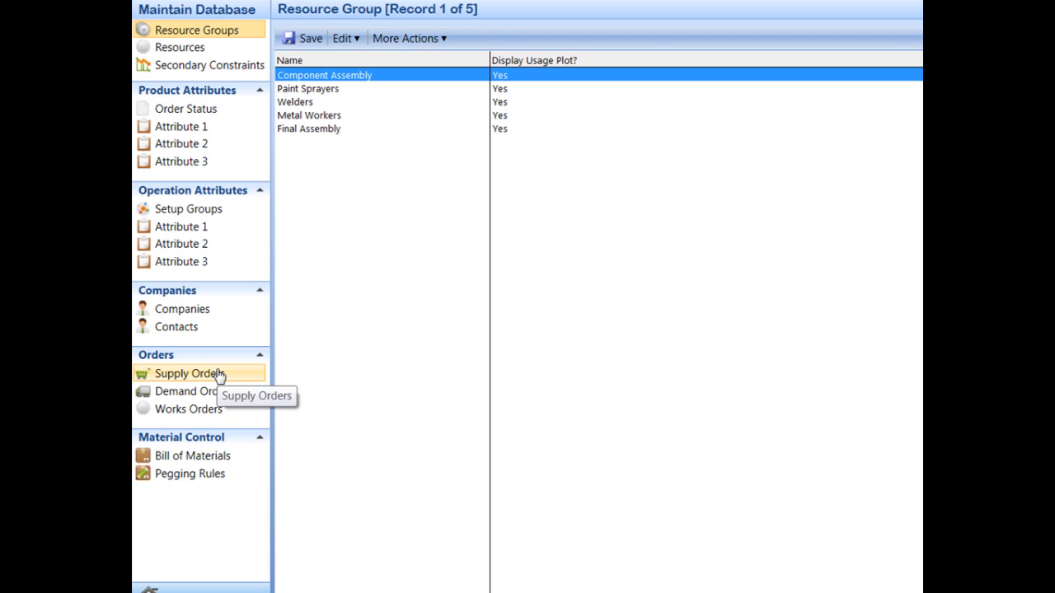
- Review the supply orders, works orders and bill of materials tables in Maintain Database
left_click(188, 373)
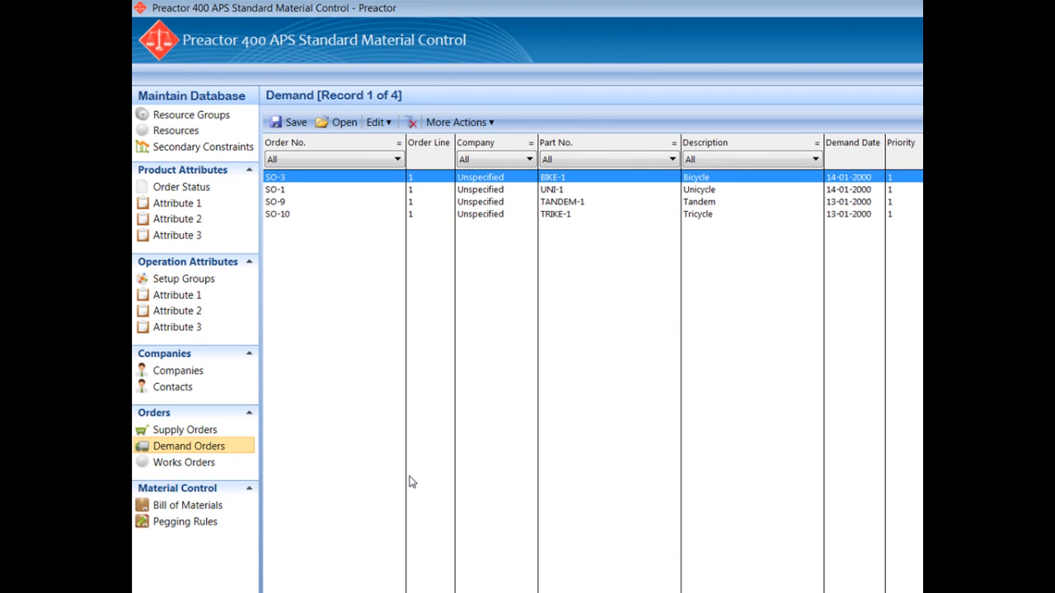
left_click(183, 462)
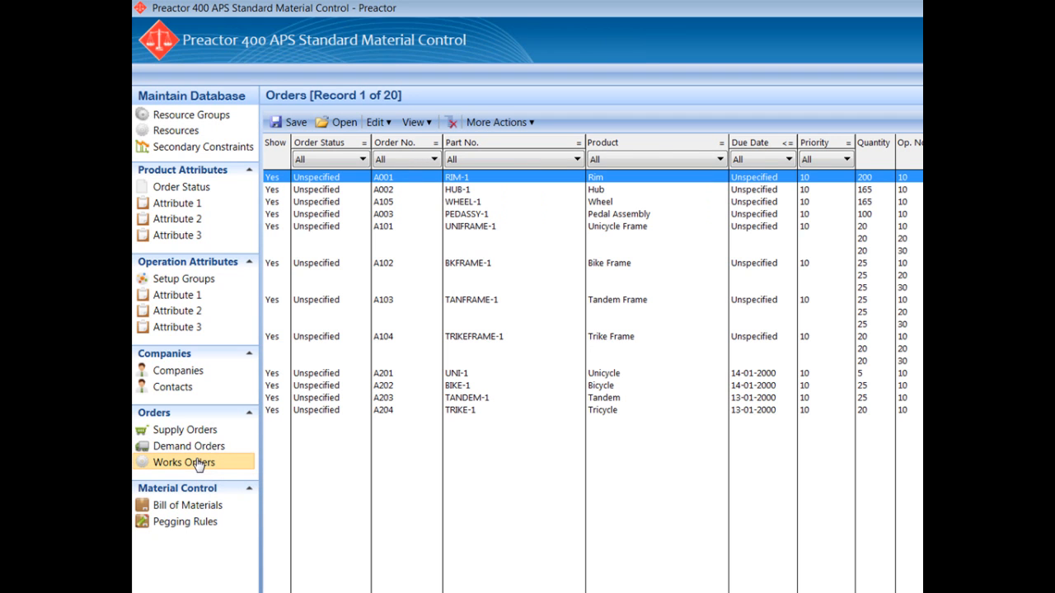
mouse_move(387, 480)
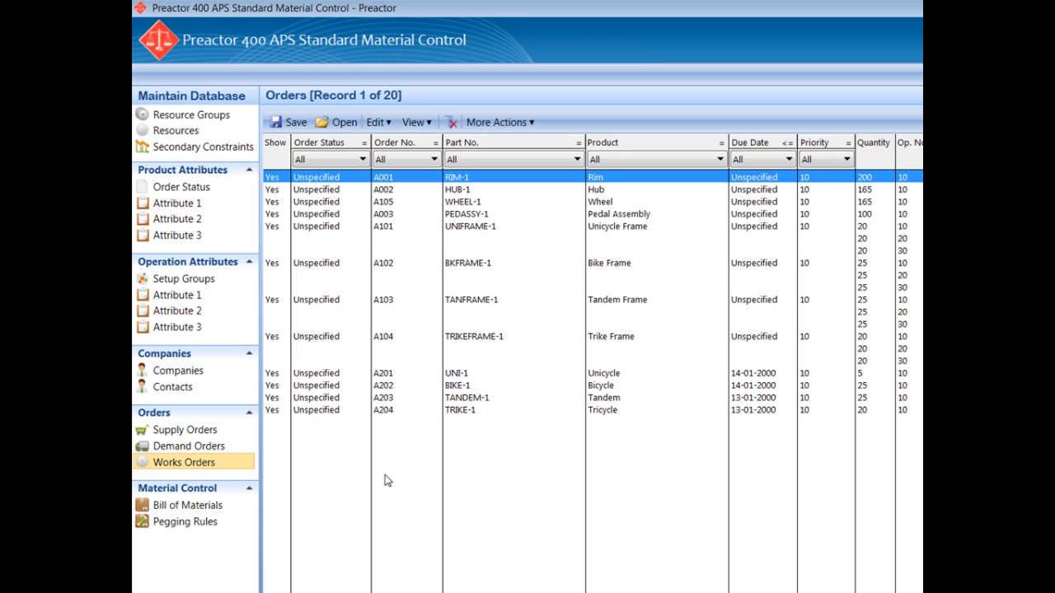
mouse_move(187, 505)
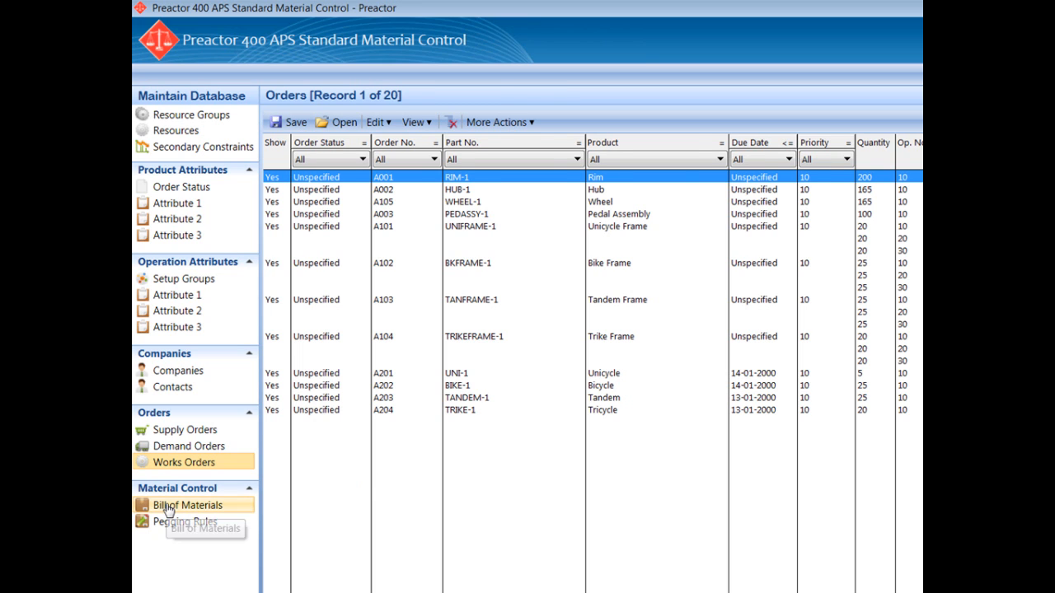
left_click(188, 505)
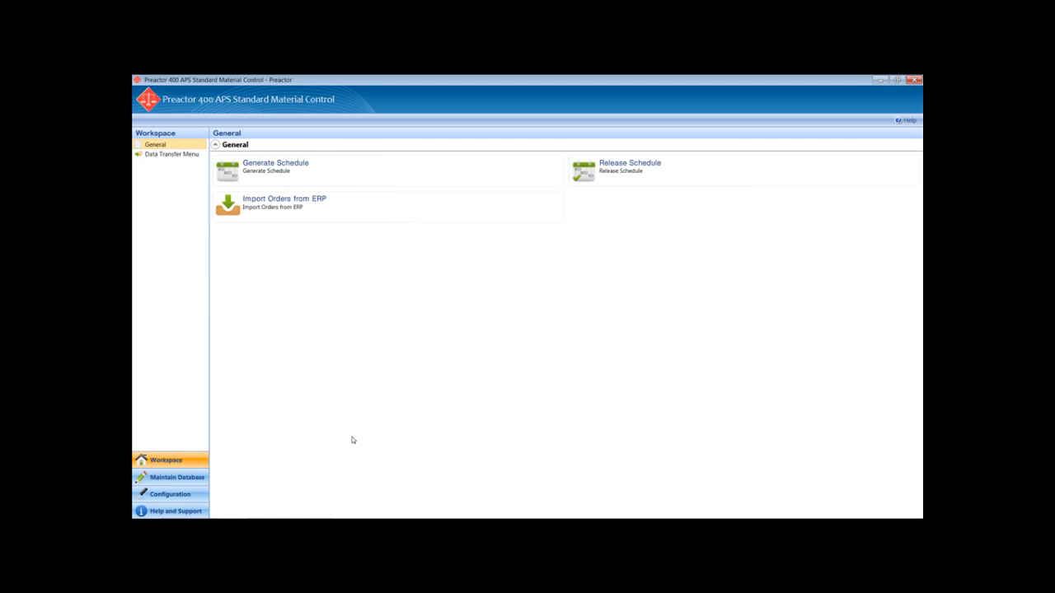
mouse_move(345, 181)
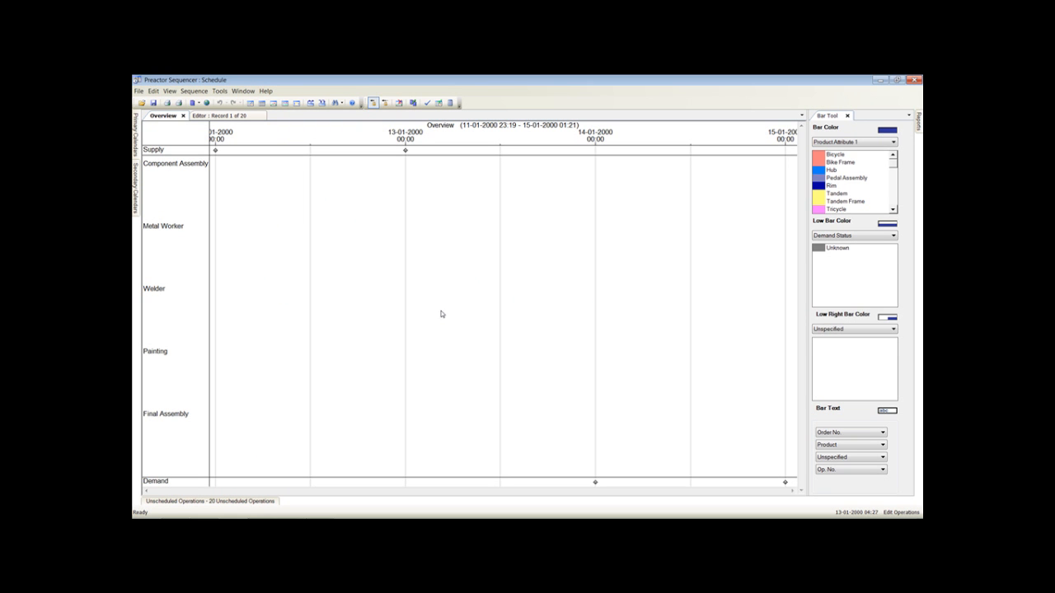
mouse_move(283, 502)
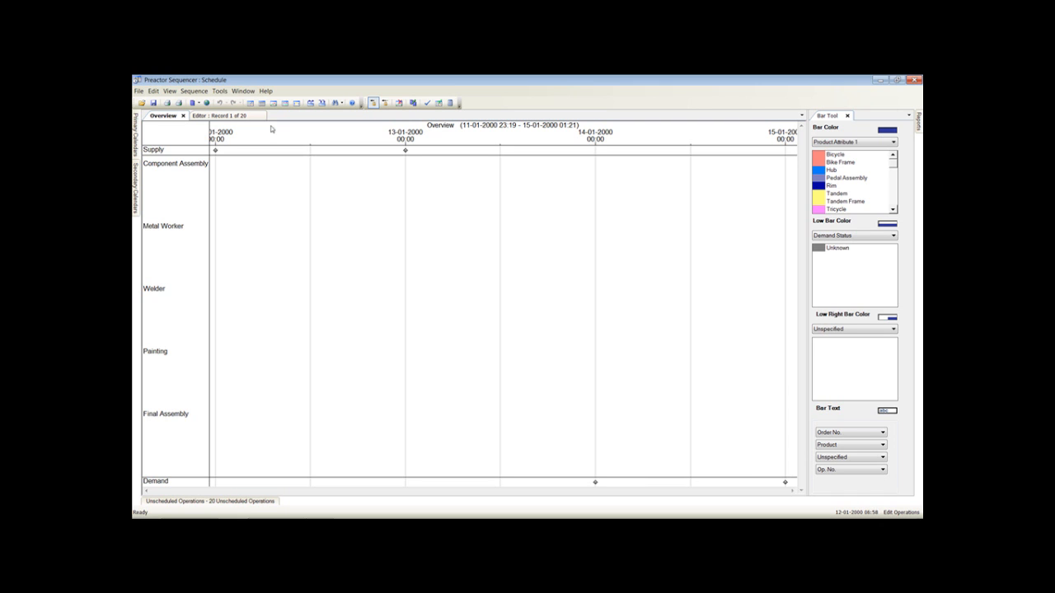
- From the works order operations list, show wheel order A105 in Material Explorer
left_click(213, 116)
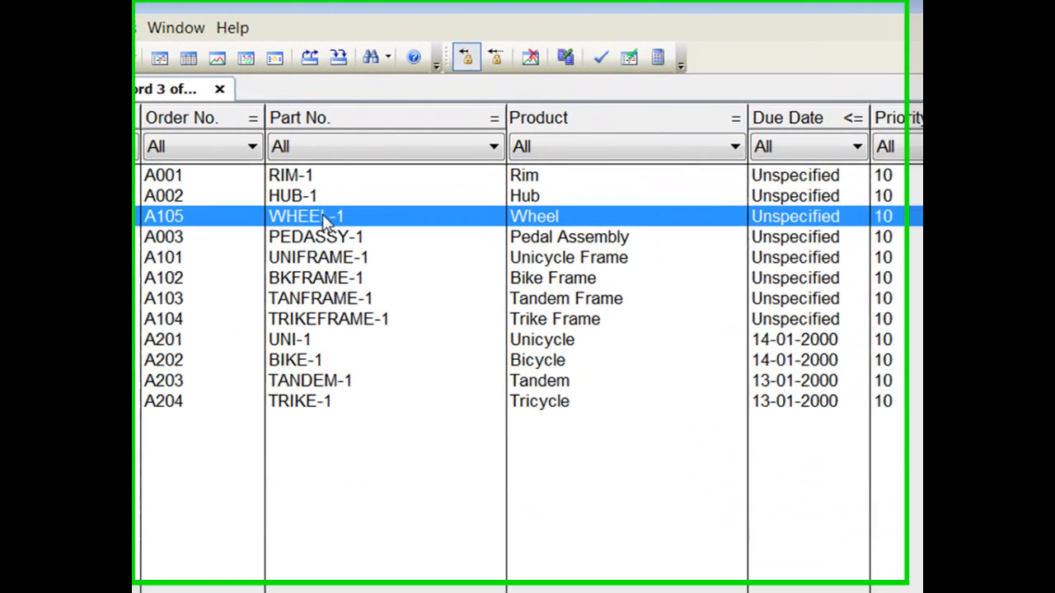
right_click(326, 219)
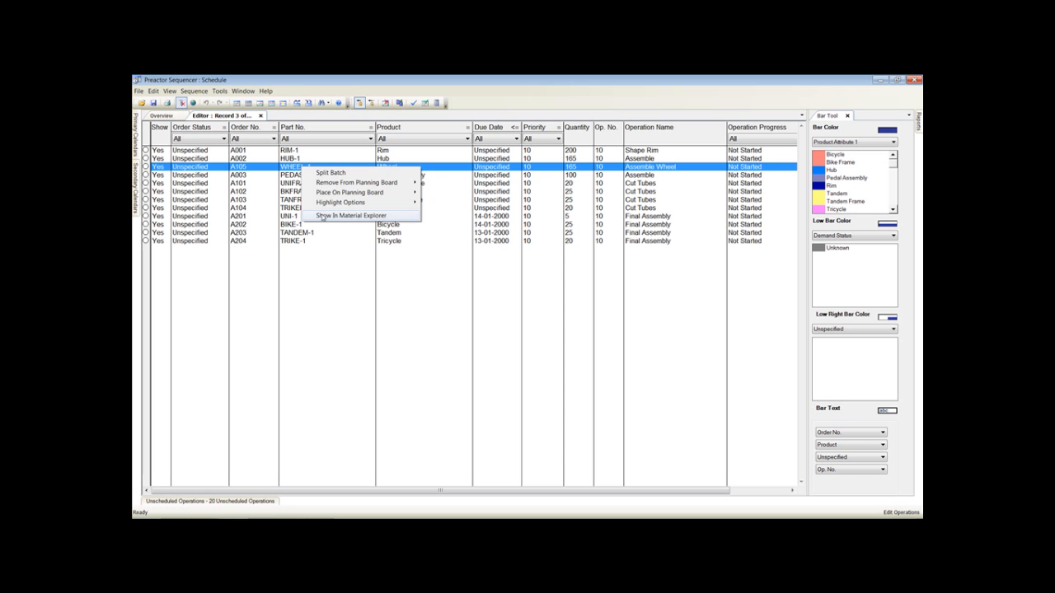
left_click(343, 216)
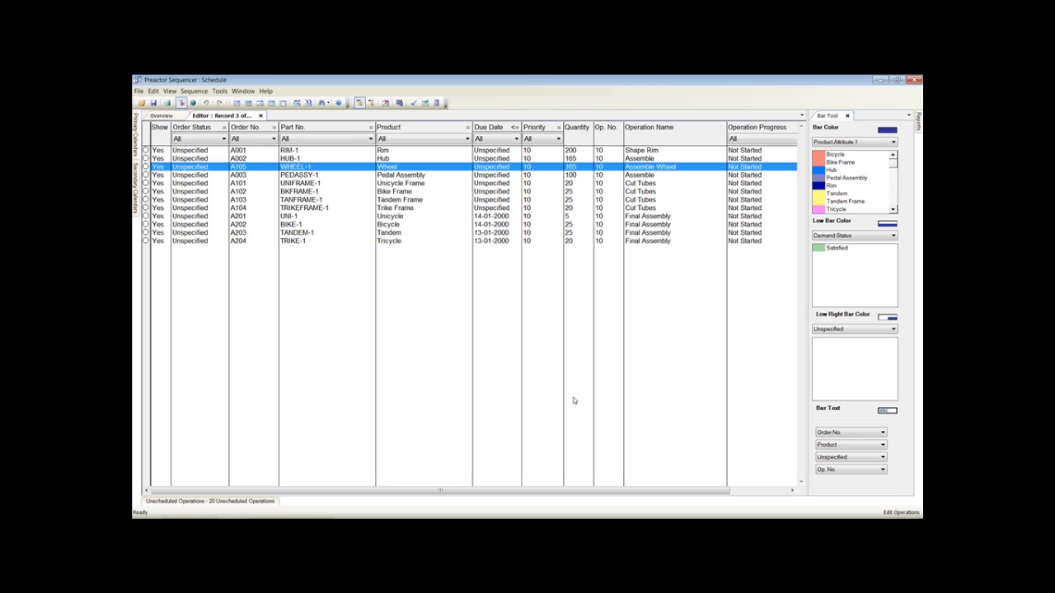
mouse_move(428, 339)
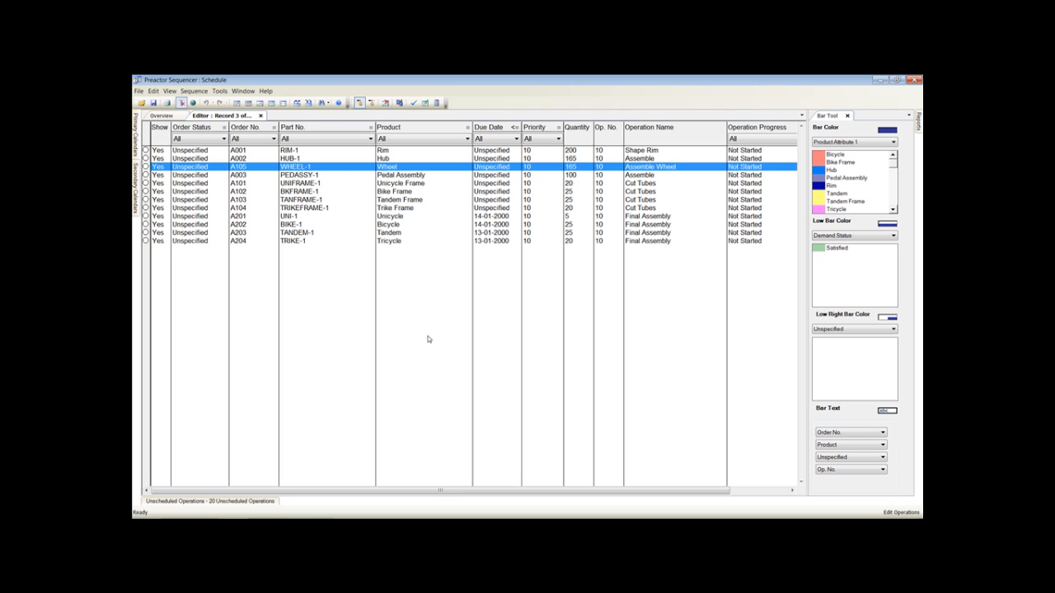
- Open wheel order A105 in Material Explorer to see its pegging
left_click(220, 91)
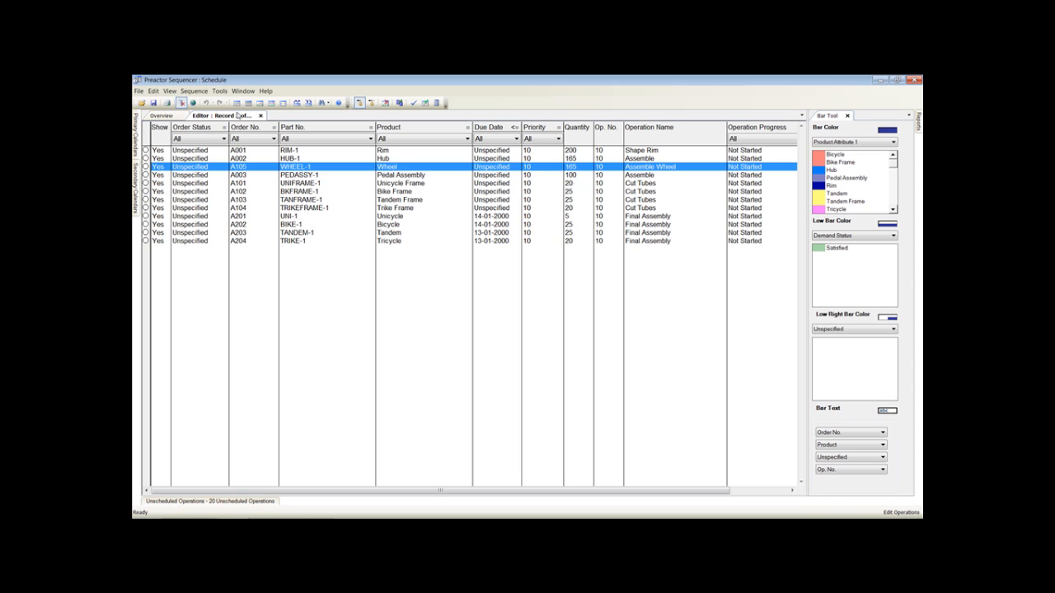
right_click(296, 167)
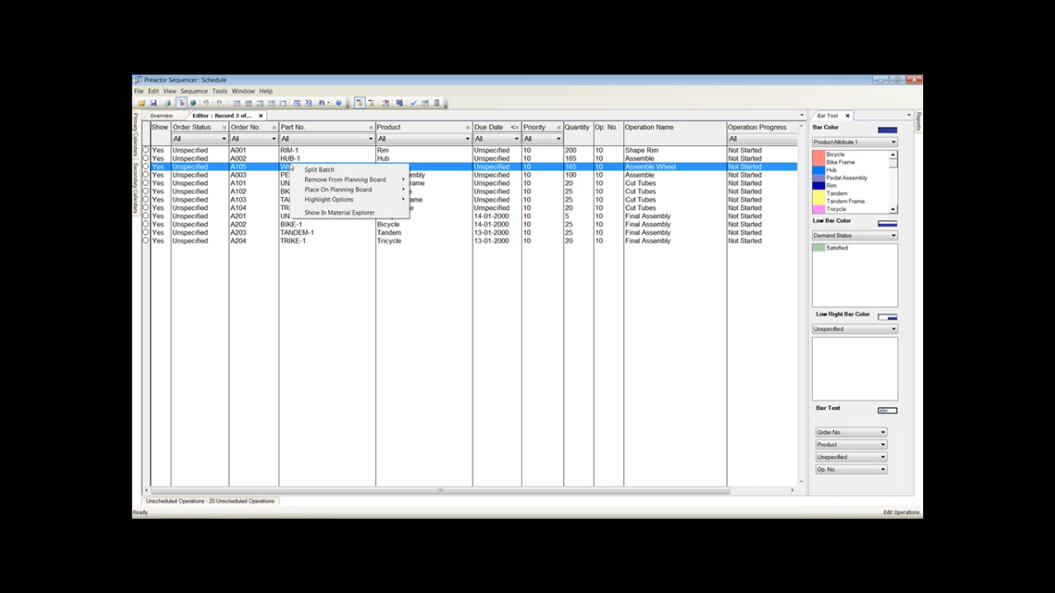
mouse_move(301, 170)
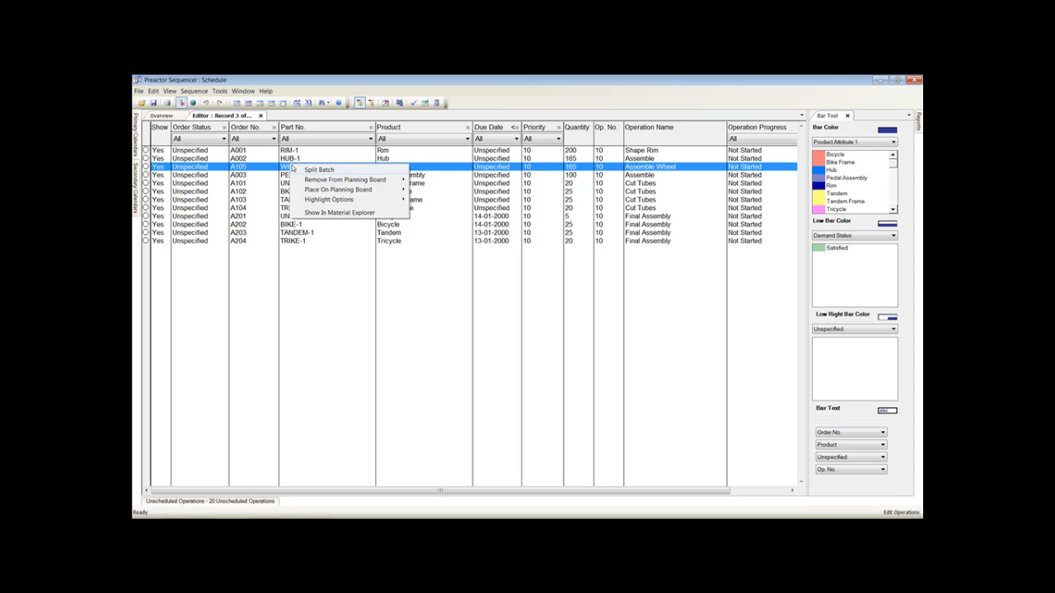
left_click(346, 212)
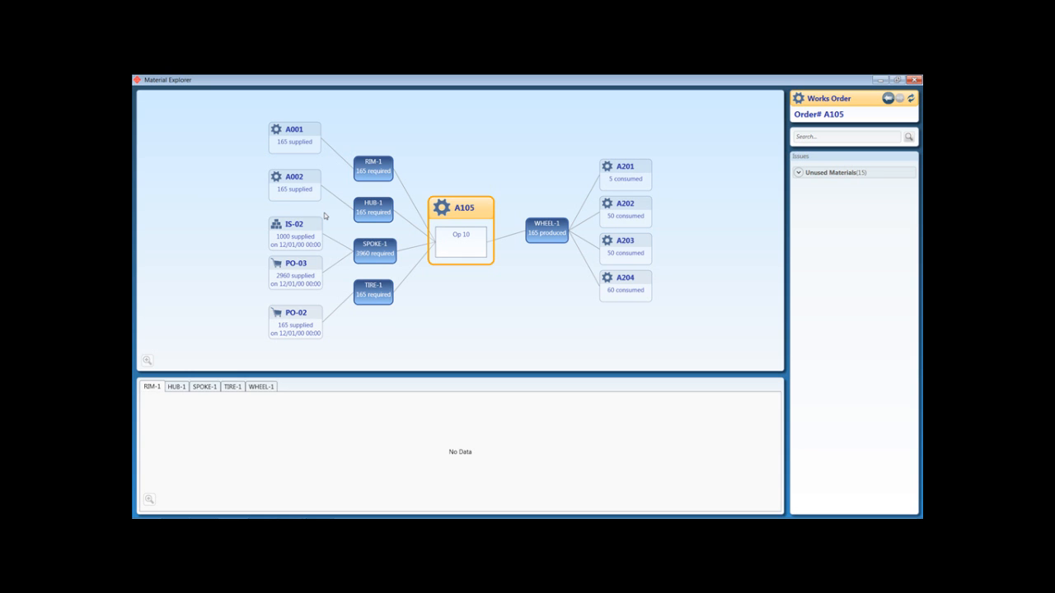
mouse_move(714, 482)
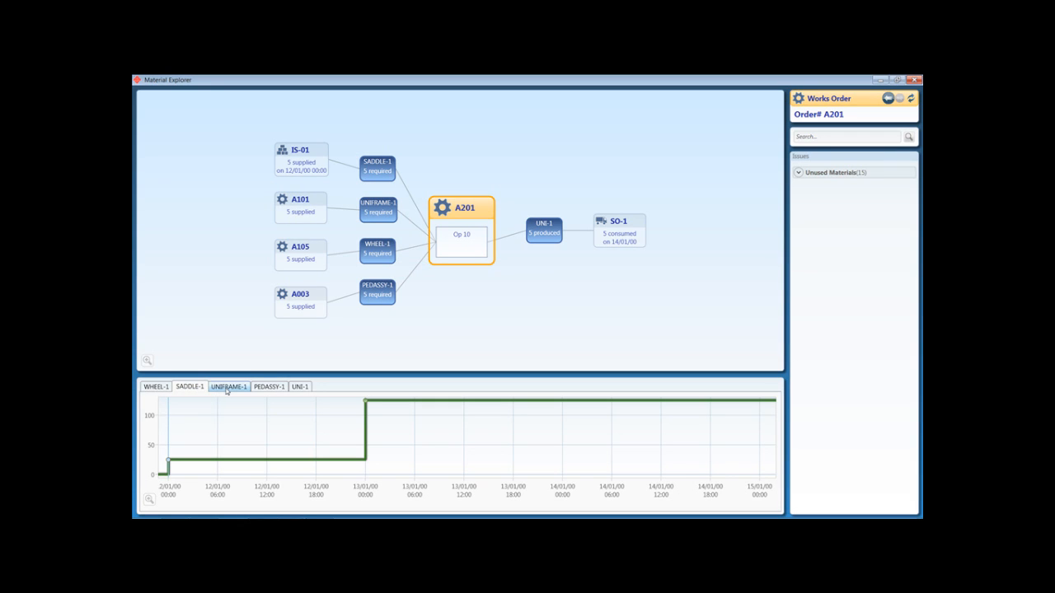
- View the stock level charts for the pedal assembly, UNI-1 and SADDLE-1 materials
left_click(268, 386)
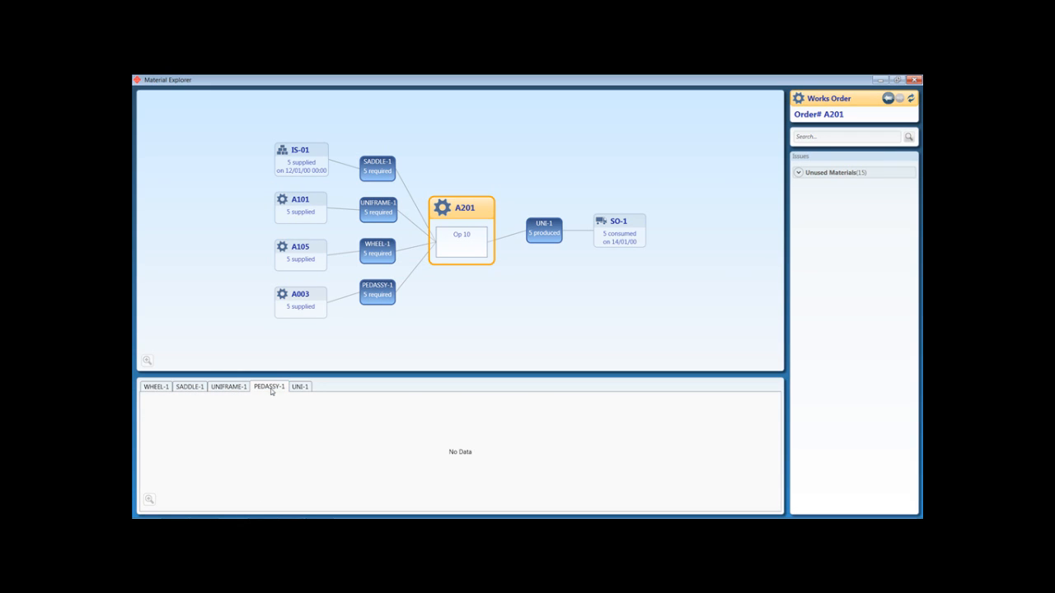
left_click(190, 387)
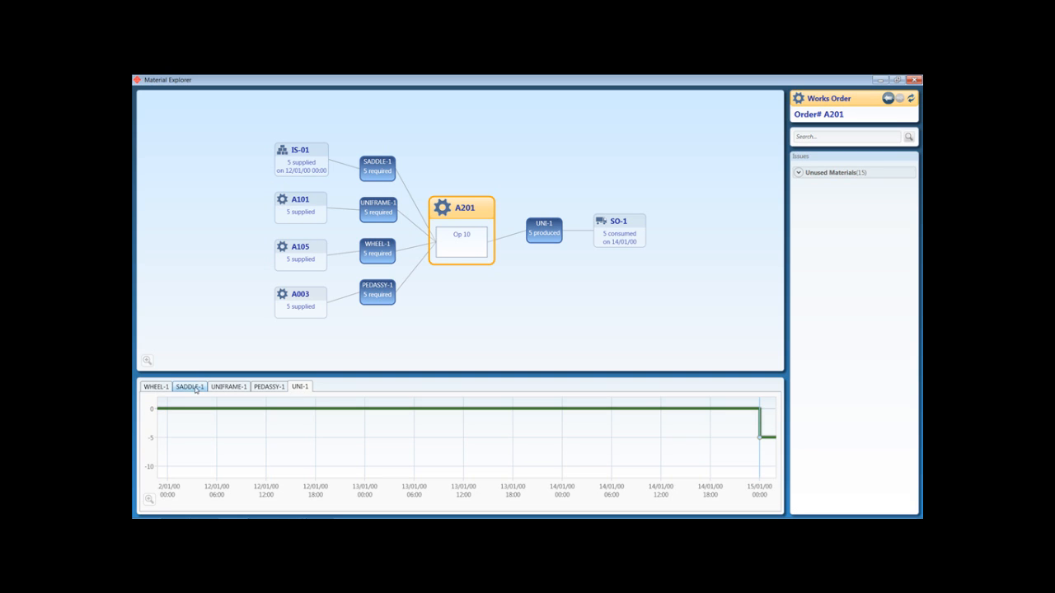
left_click(190, 388)
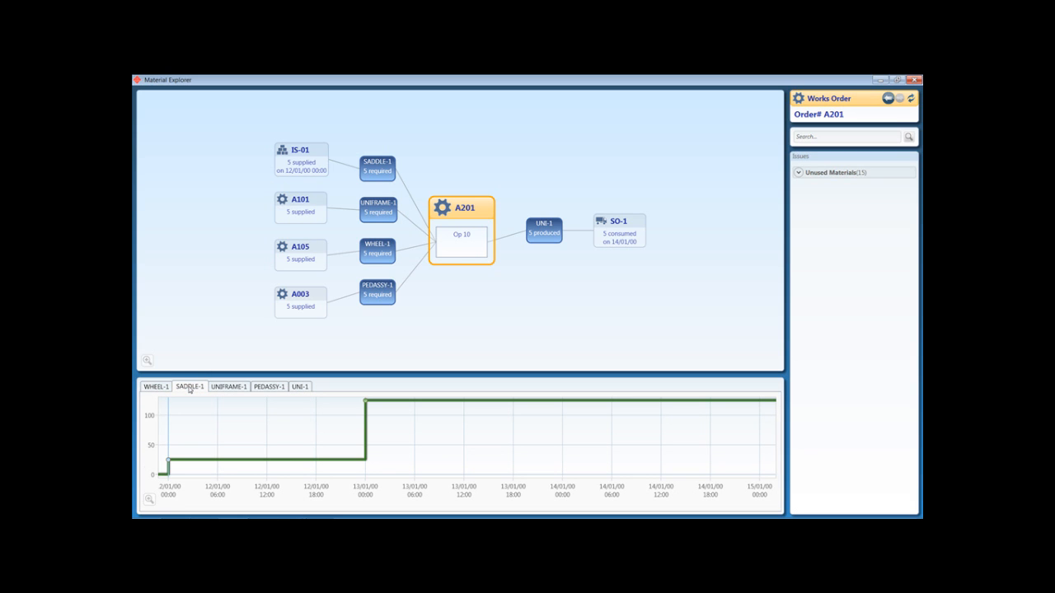
mouse_move(260, 313)
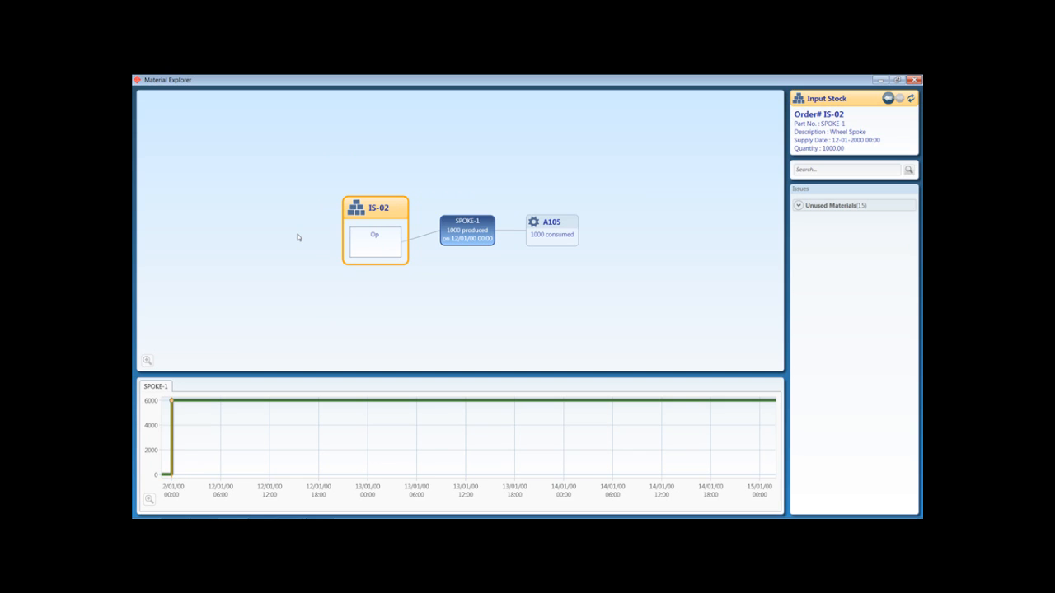
mouse_move(552, 253)
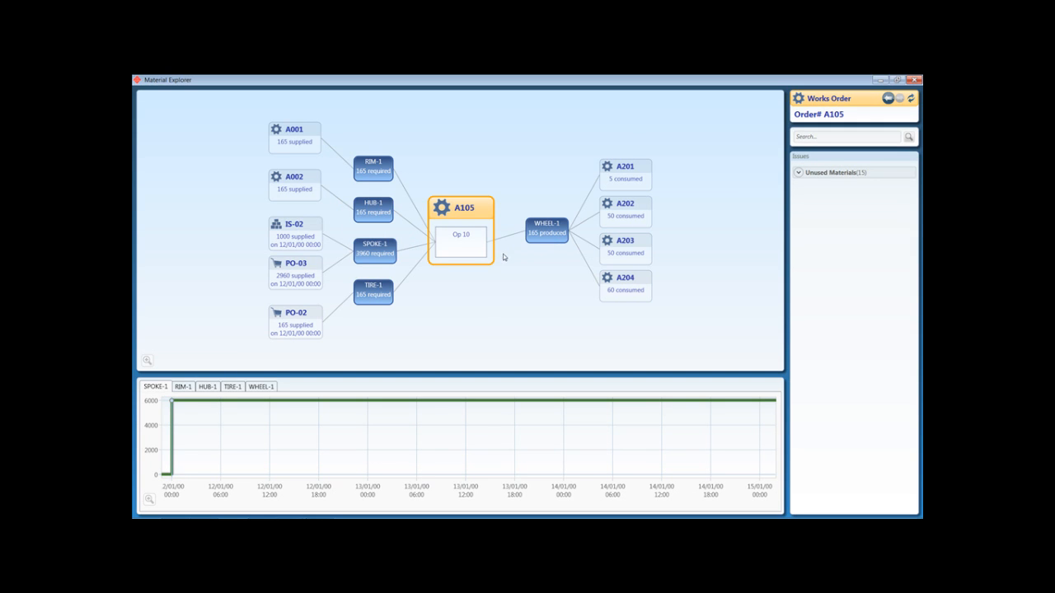
mouse_move(472, 323)
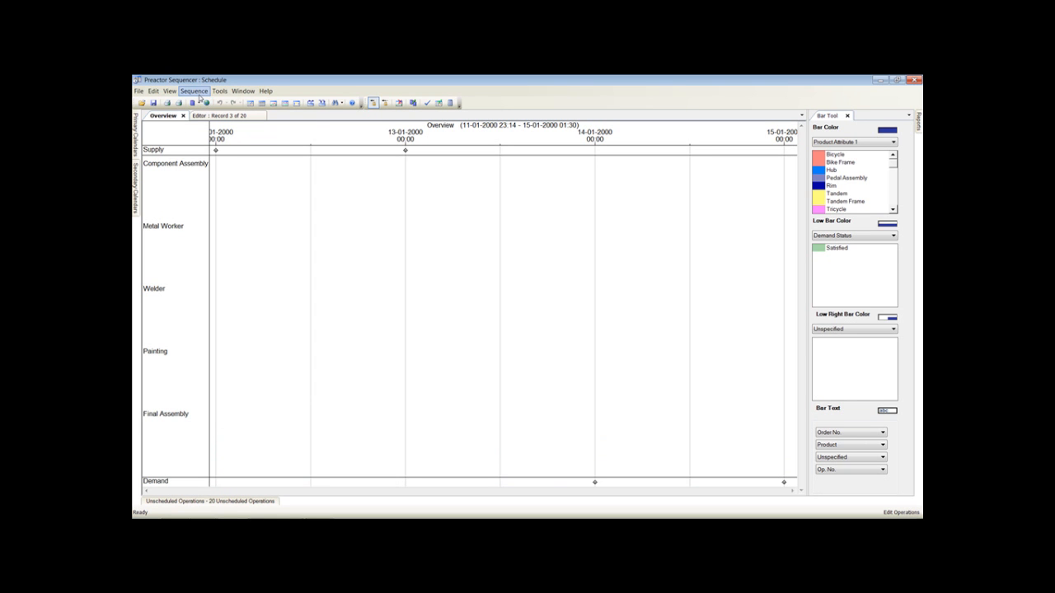
left_click(193, 91)
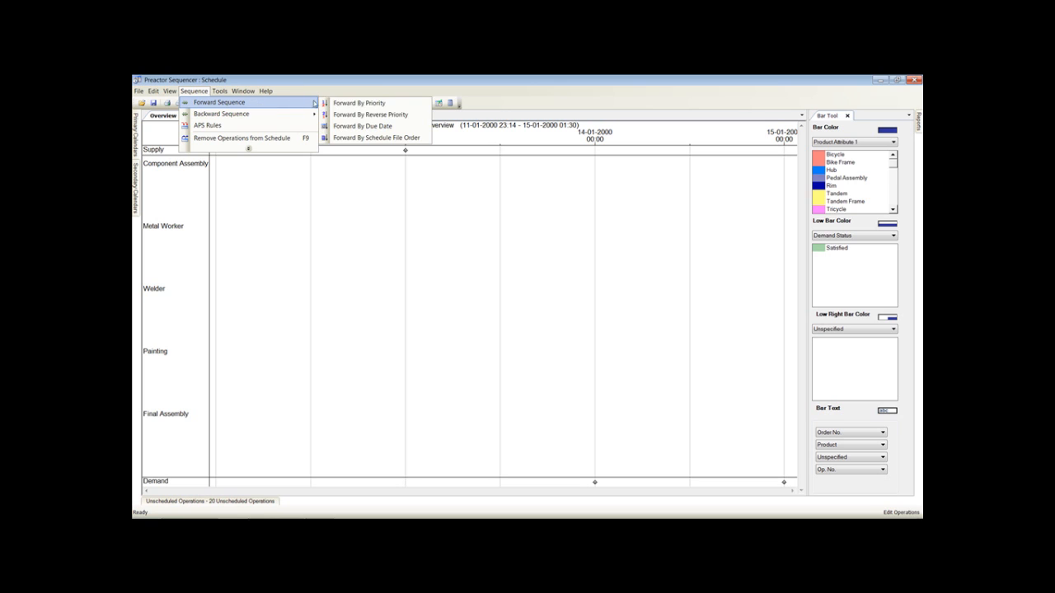
left_click(360, 102)
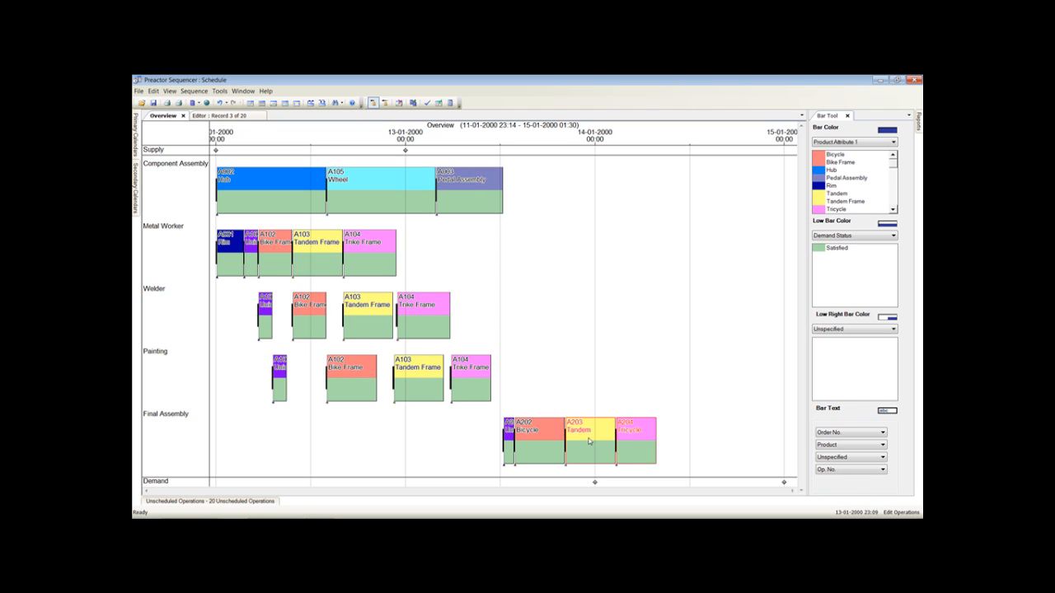
right_click(589, 443)
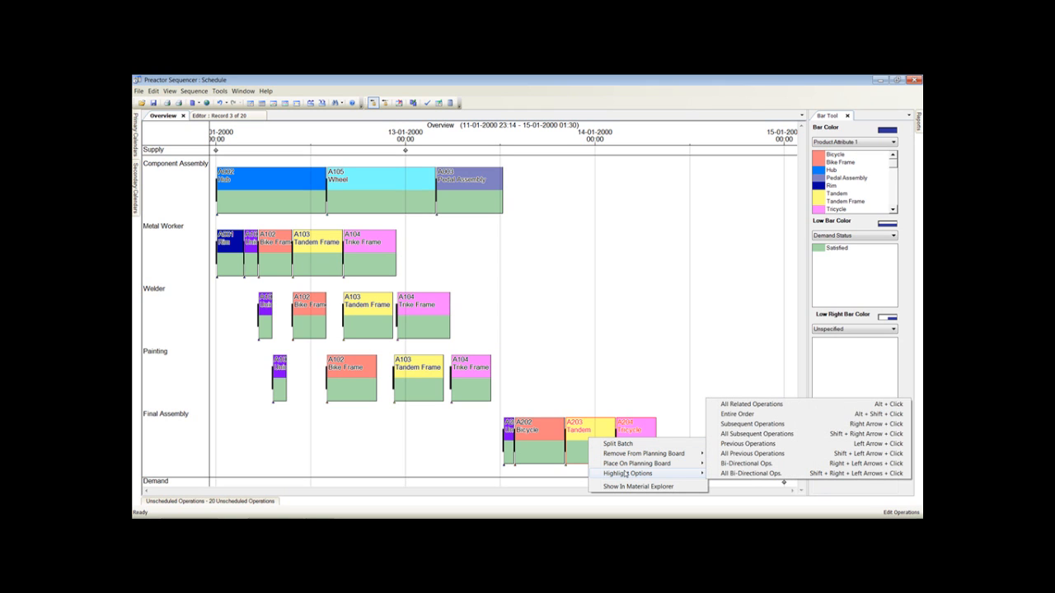
mouse_move(753, 463)
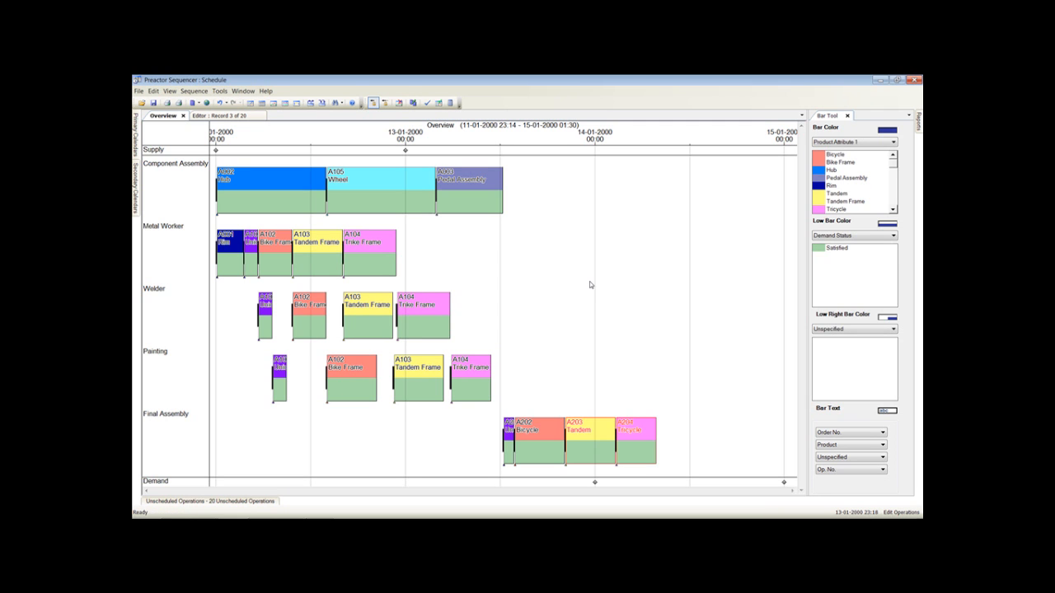
- Show tandem order A203's material pegging and expand its shortages list
right_click(577, 433)
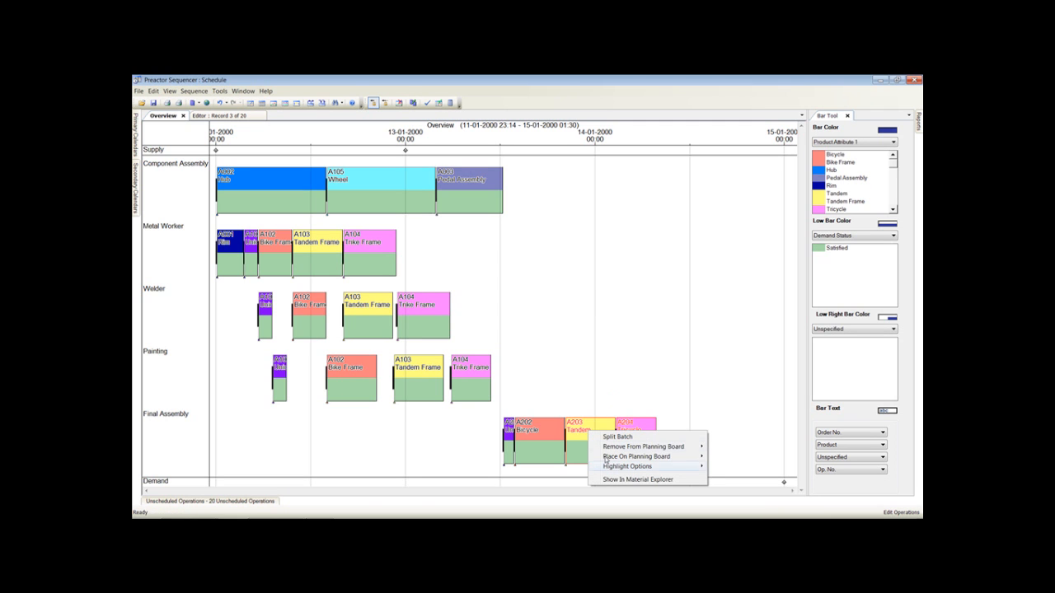
left_click(643, 478)
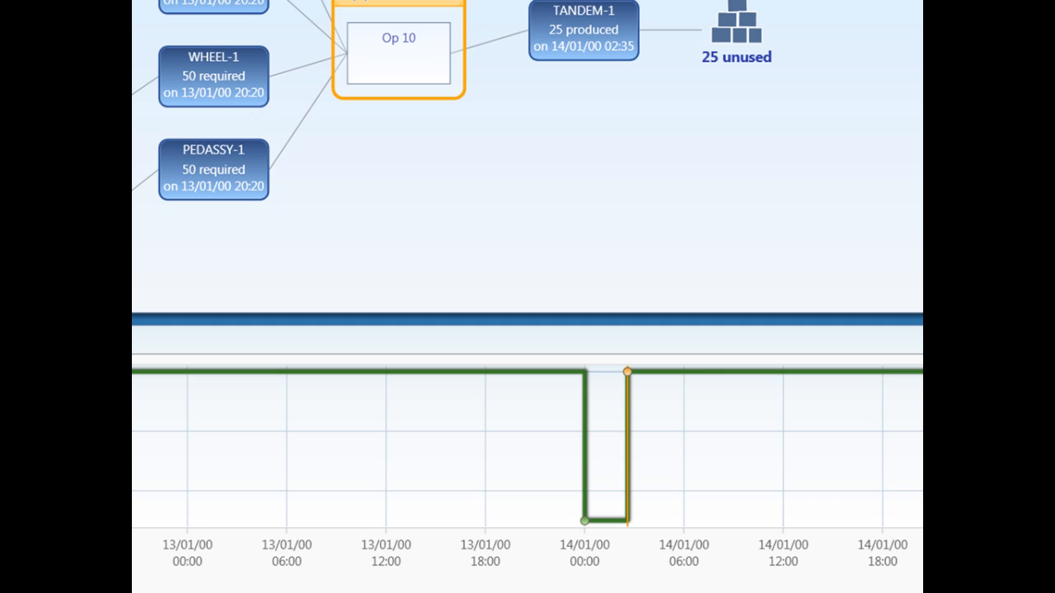
mouse_move(578, 534)
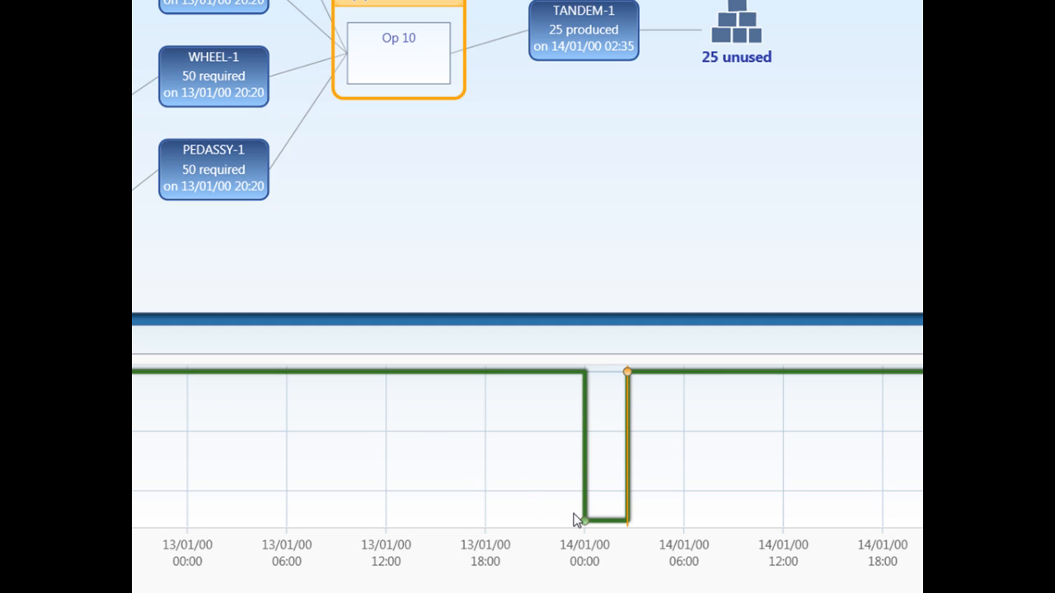
mouse_move(582, 521)
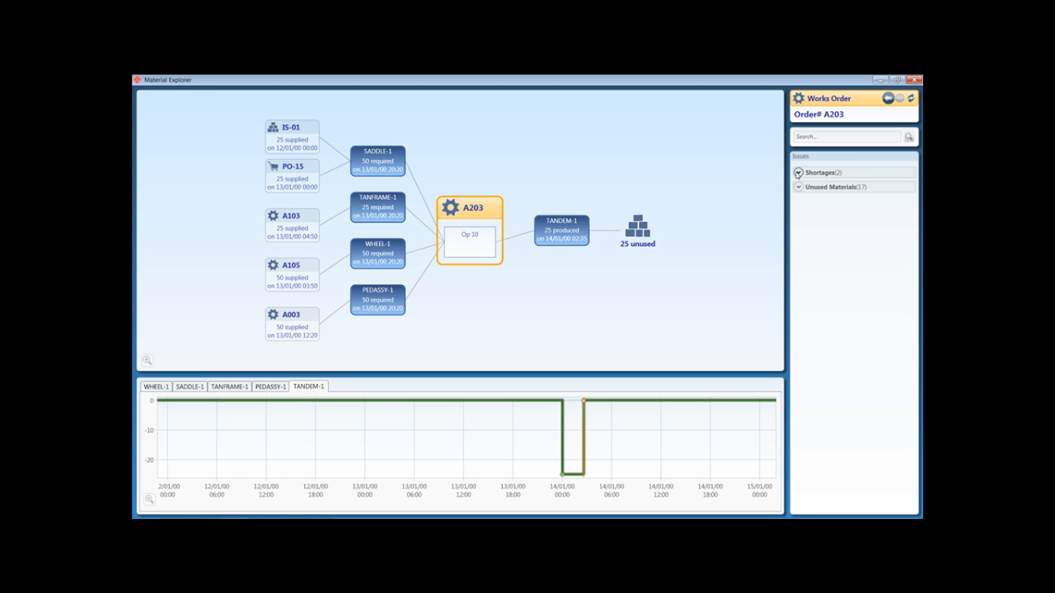
left_click(798, 172)
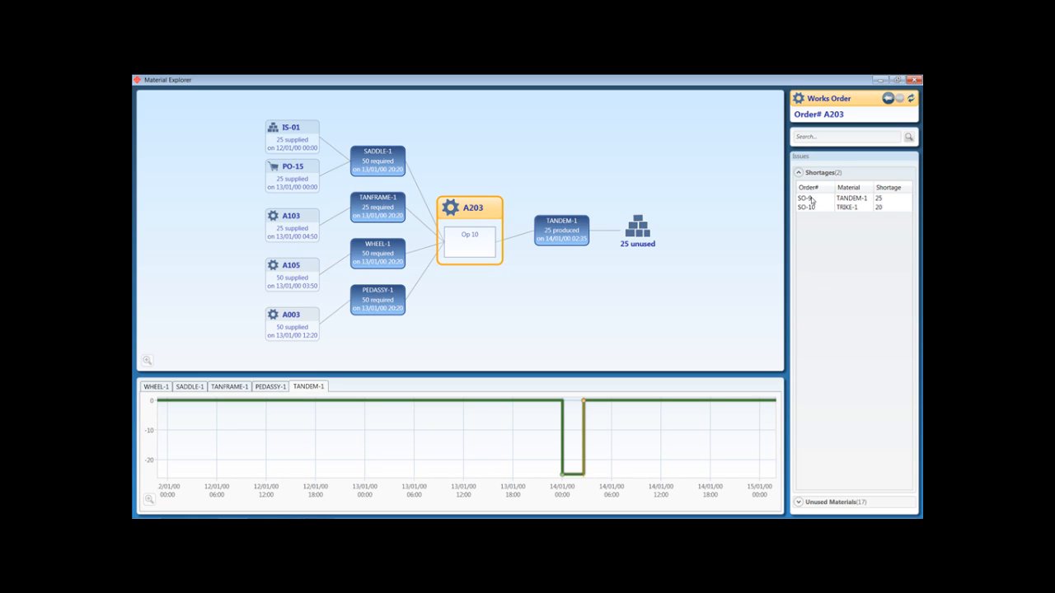
- Inspect shortage SO-9, then sales order SO-10, short of 20 TRIKE-1
left_click(824, 198)
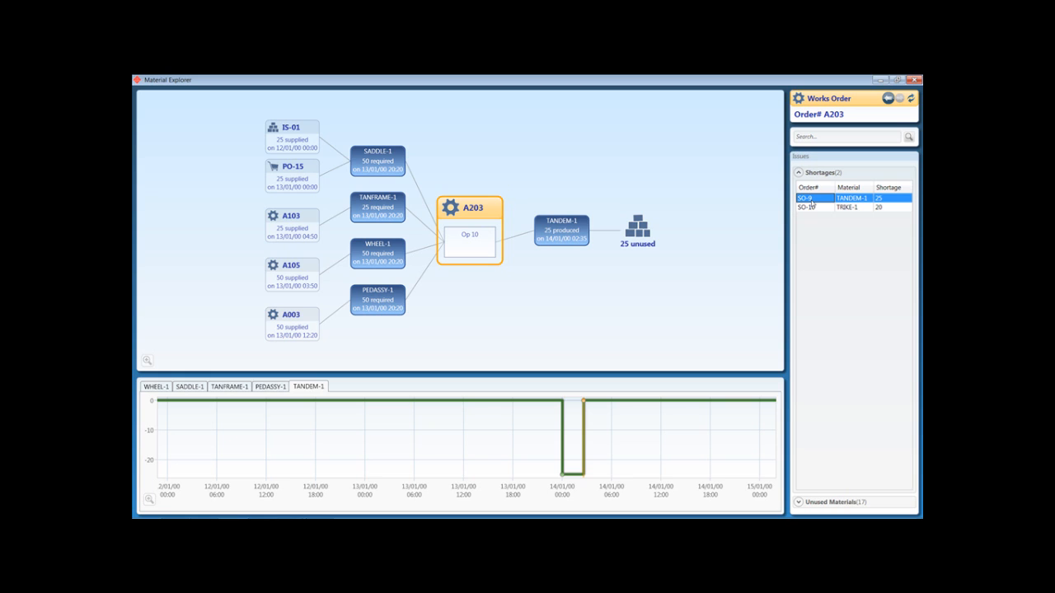
left_click(812, 210)
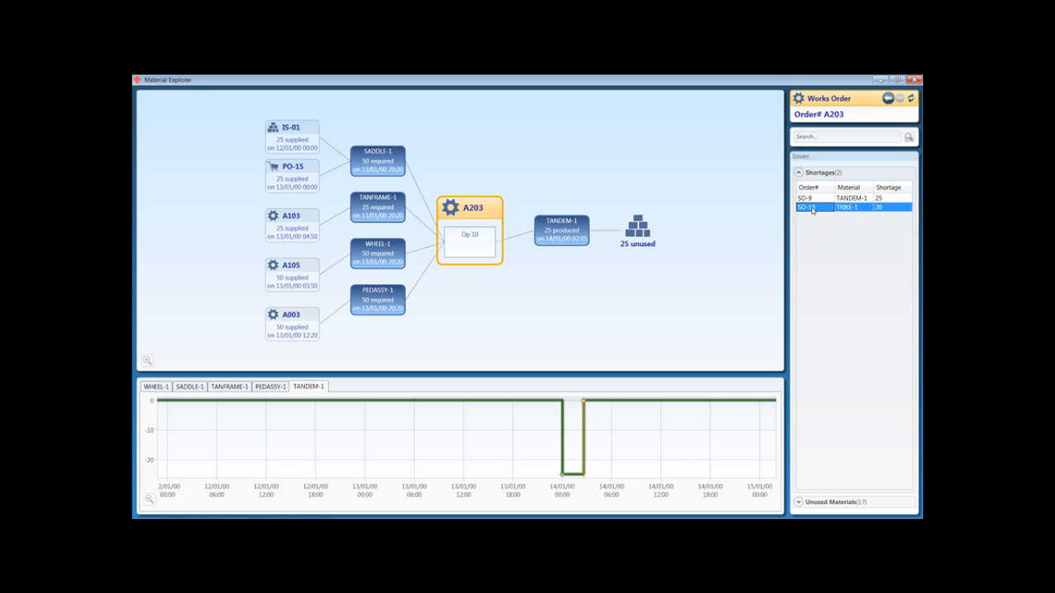
left_click(810, 216)
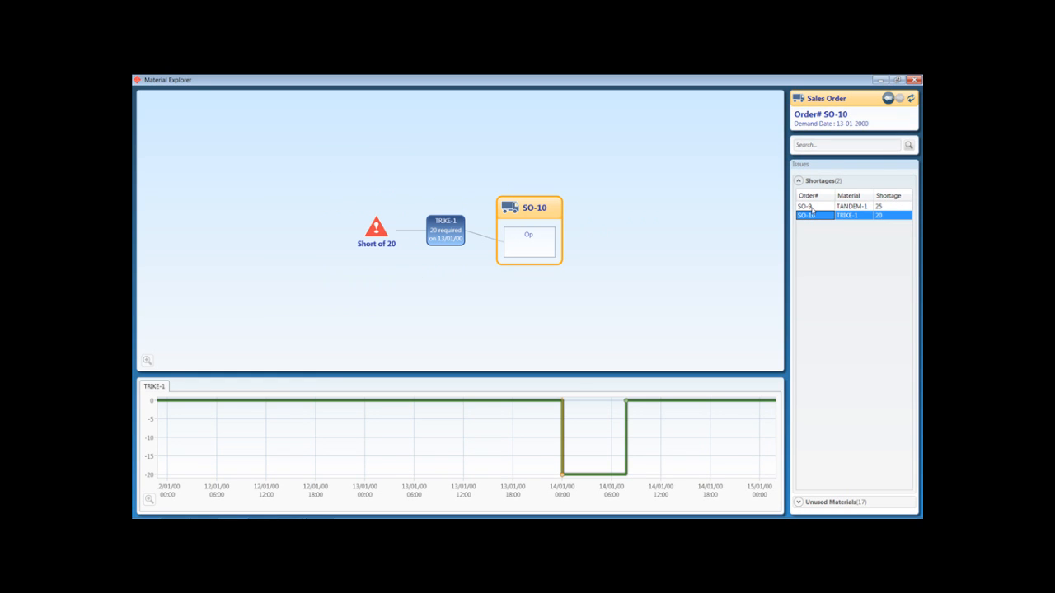
left_click(812, 206)
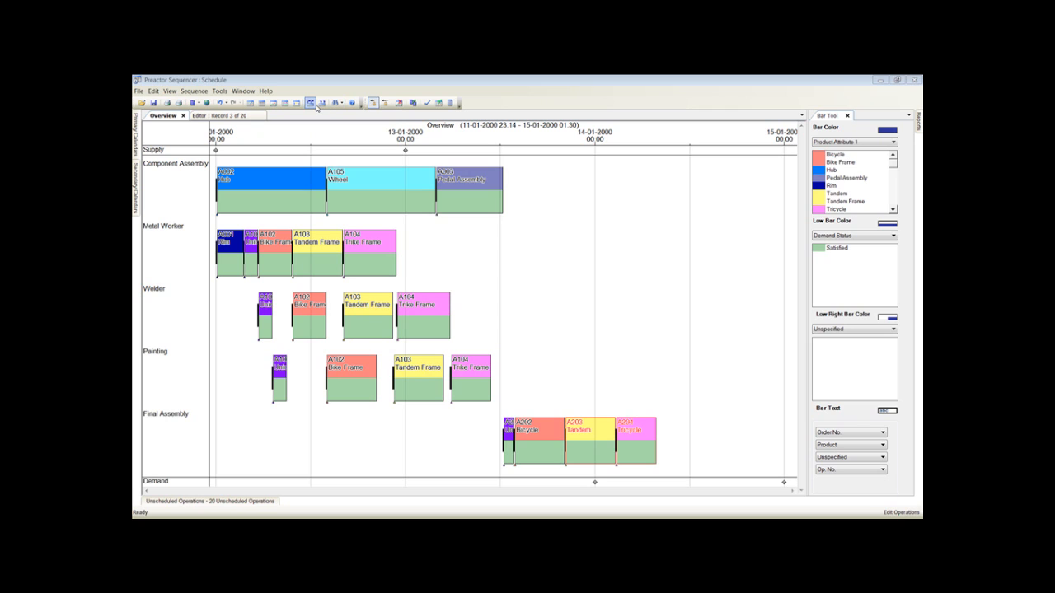
- Remove all operations from the schedule and forward-sequence every order
left_click(309, 102)
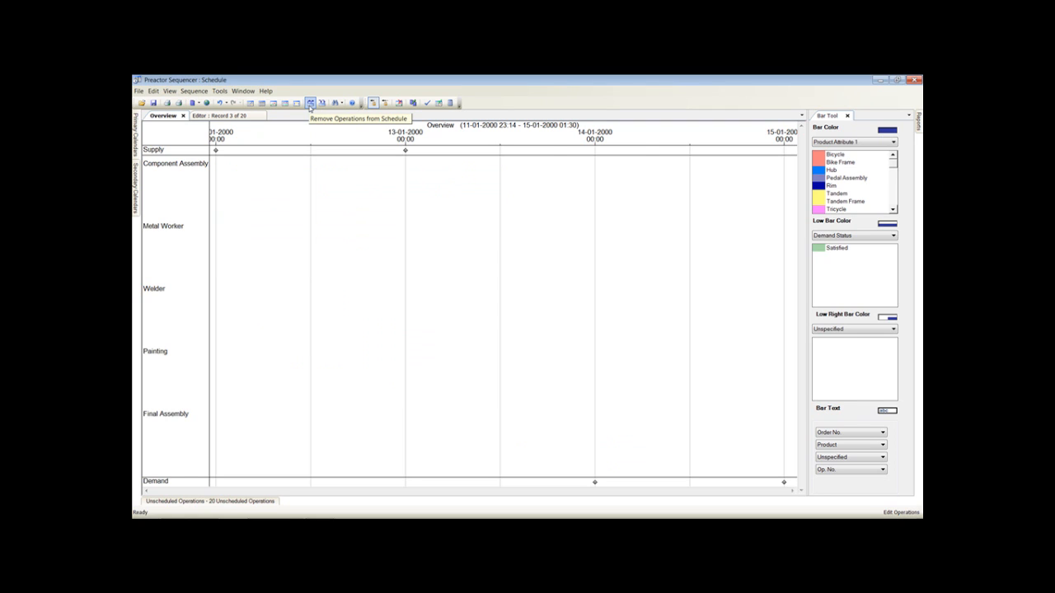
left_click(193, 90)
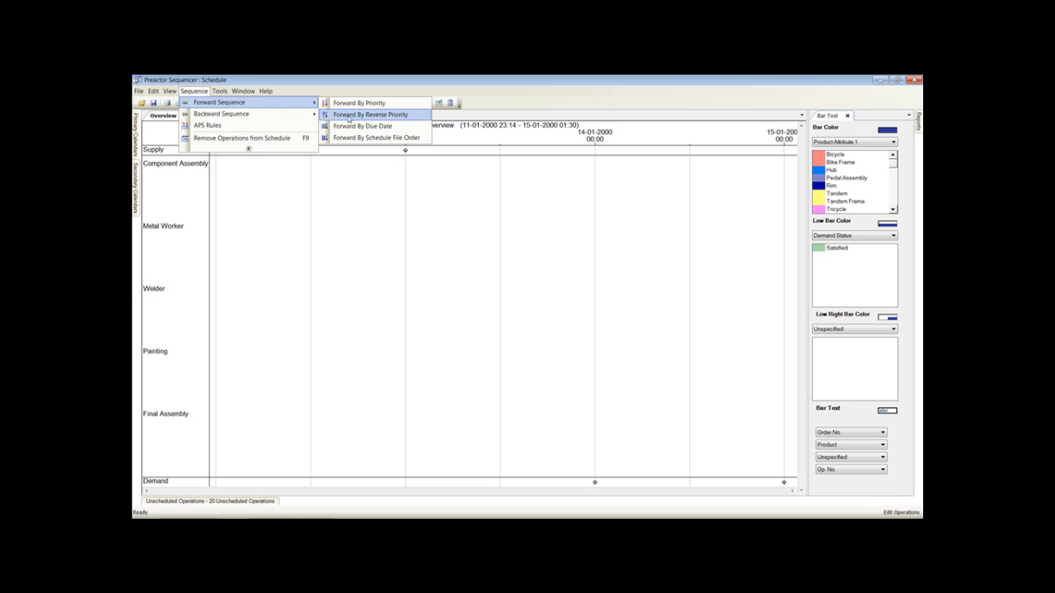
left_click(374, 114)
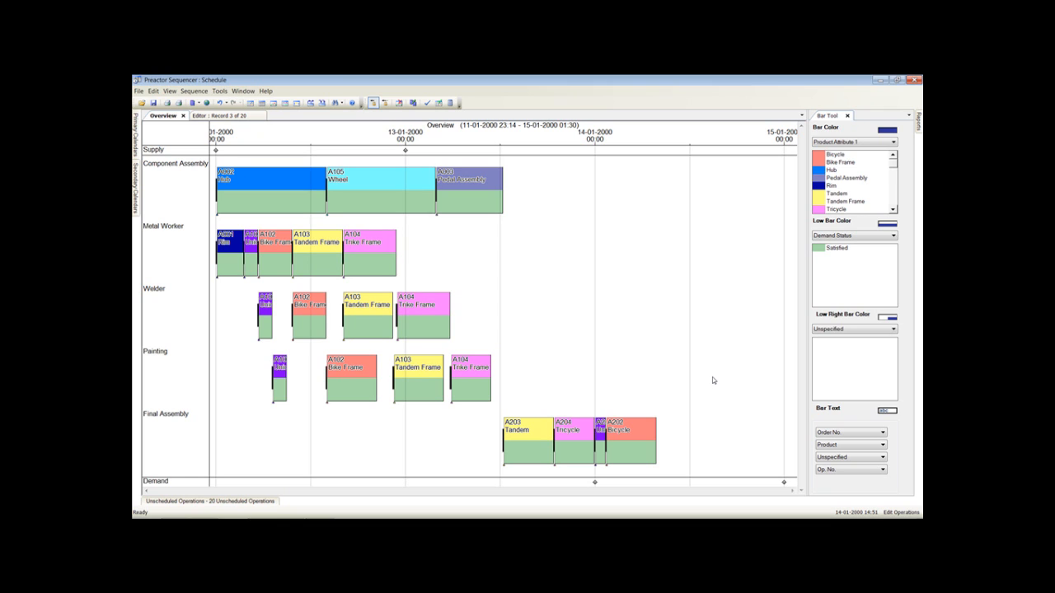
mouse_move(747, 373)
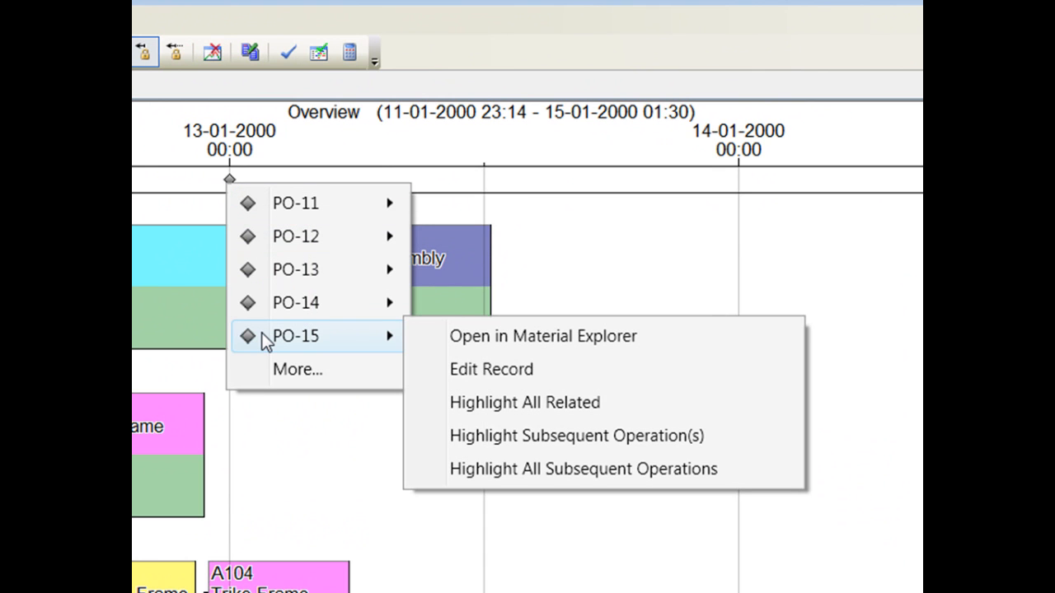
- Change saddle purchase order PO-15's supply date to 15-01-2000
left_click(490, 369)
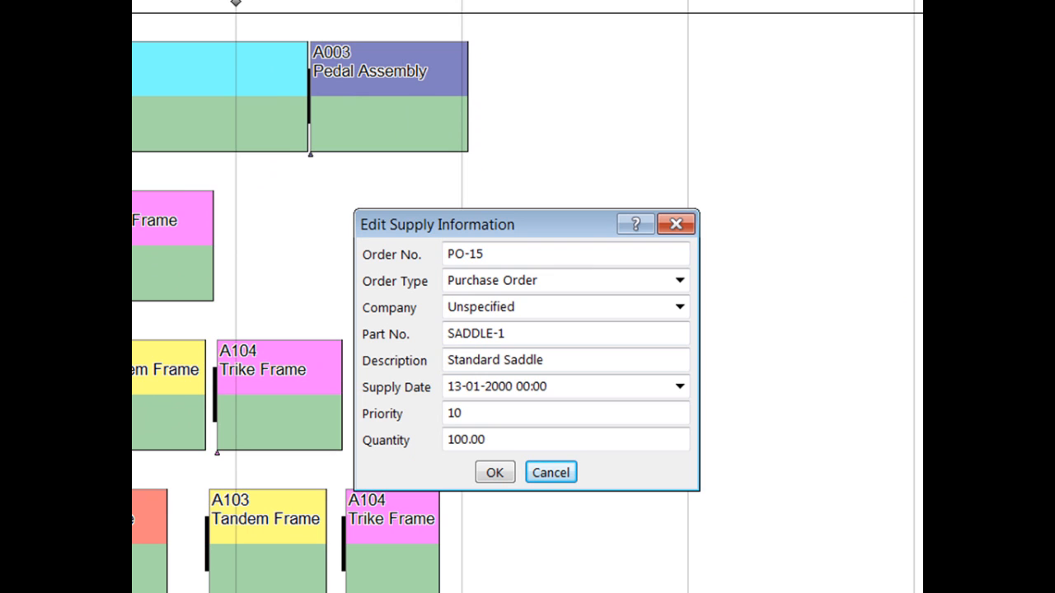
left_click(679, 386)
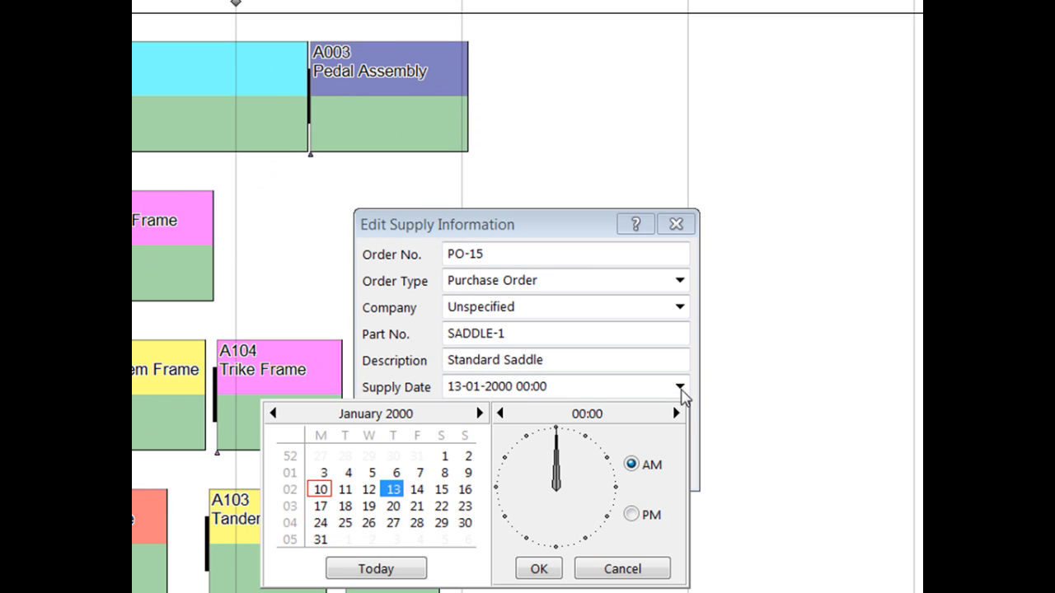
left_click(393, 490)
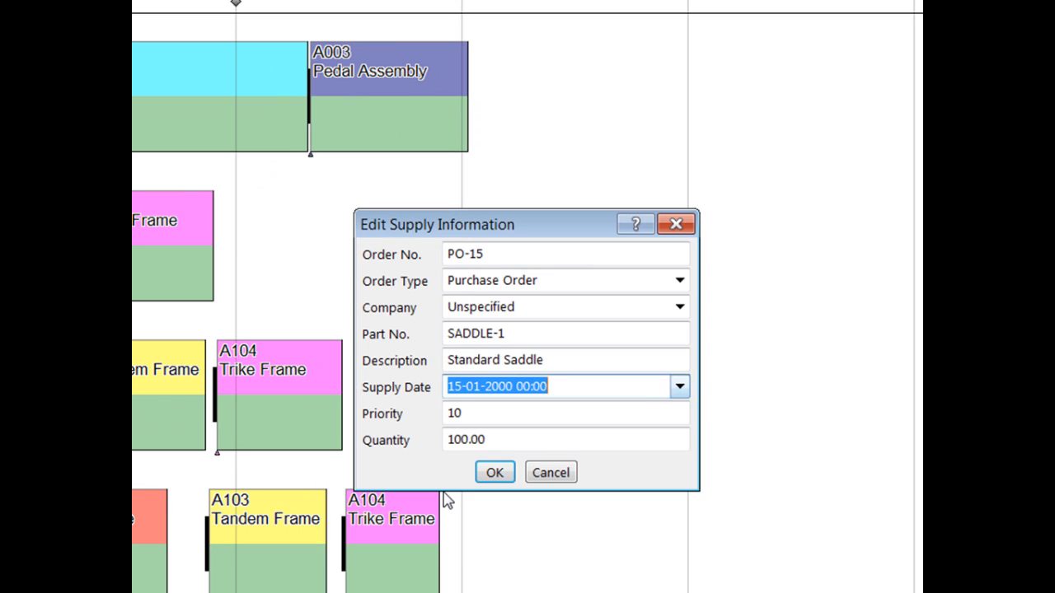
left_click(495, 472)
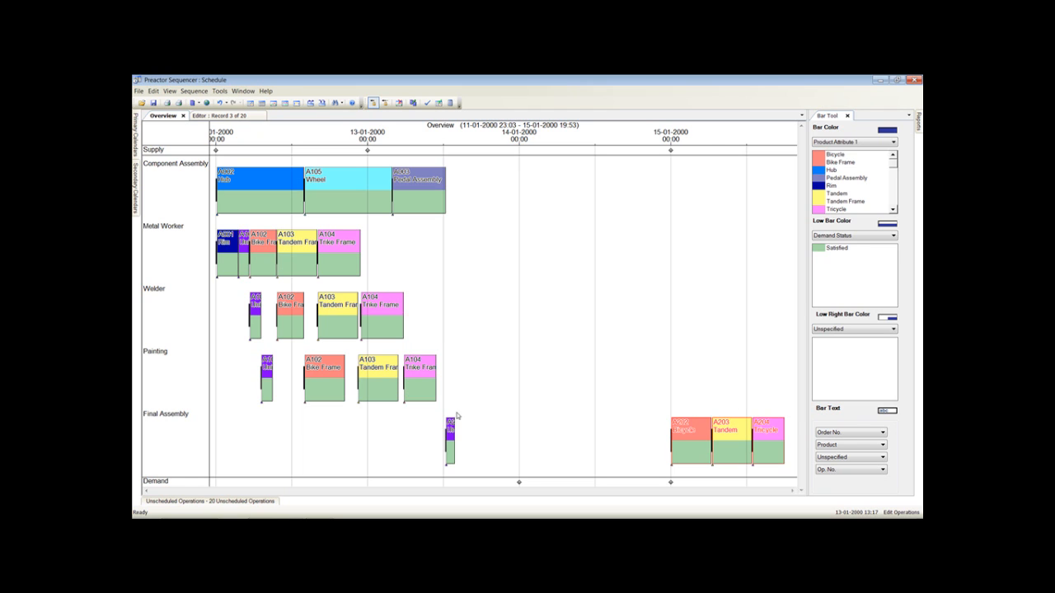
- Open Edit Orders Information for the delayed A204 Tricycle Final Assembly bar
right_click(449, 433)
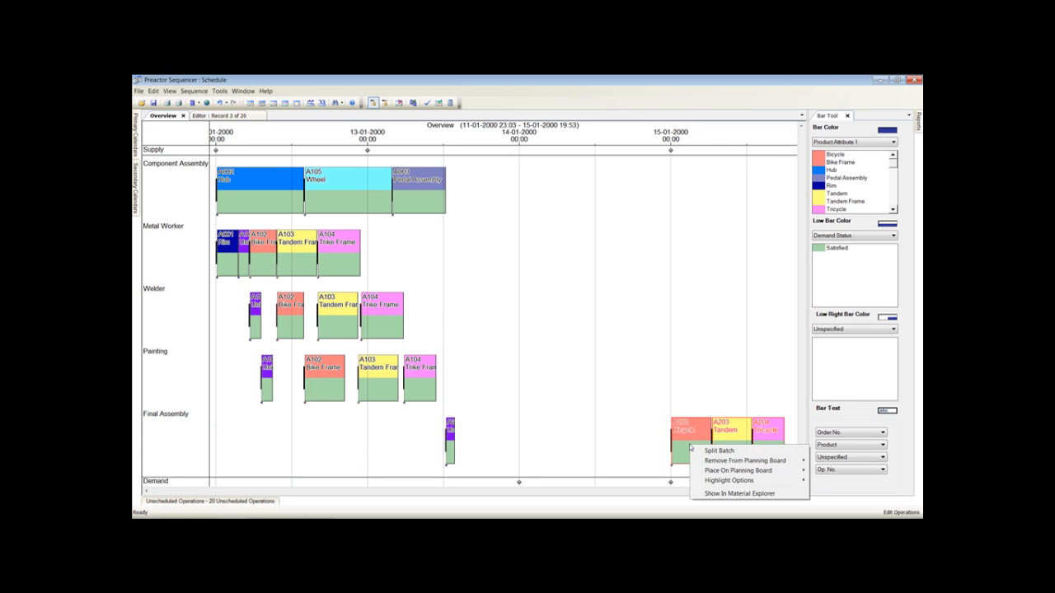
left_click(737, 493)
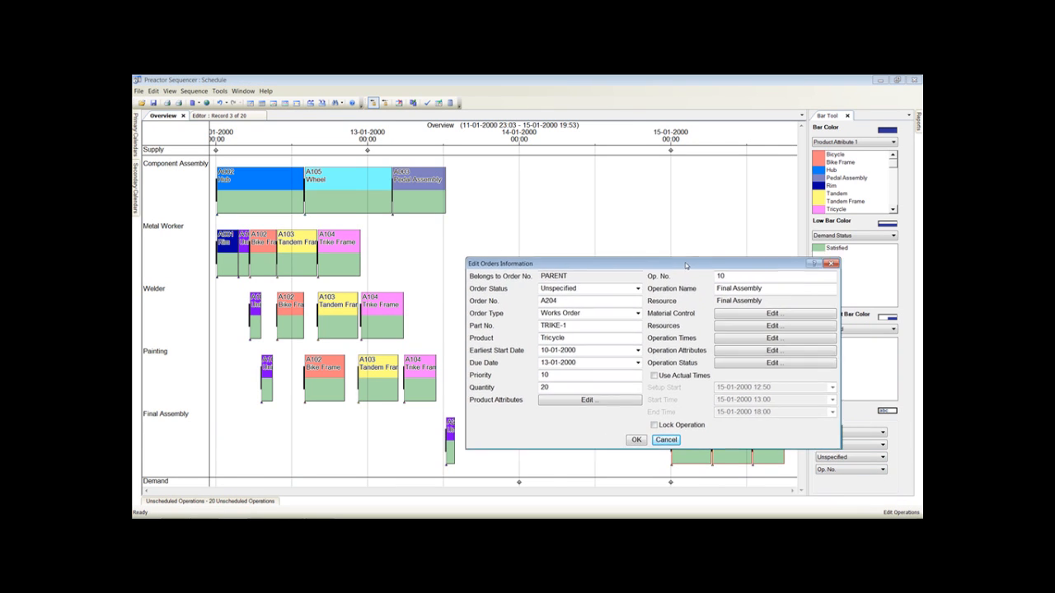
- Set tricycle order A204's priority to 1 and confirm
left_click_drag(686, 264, 593, 266)
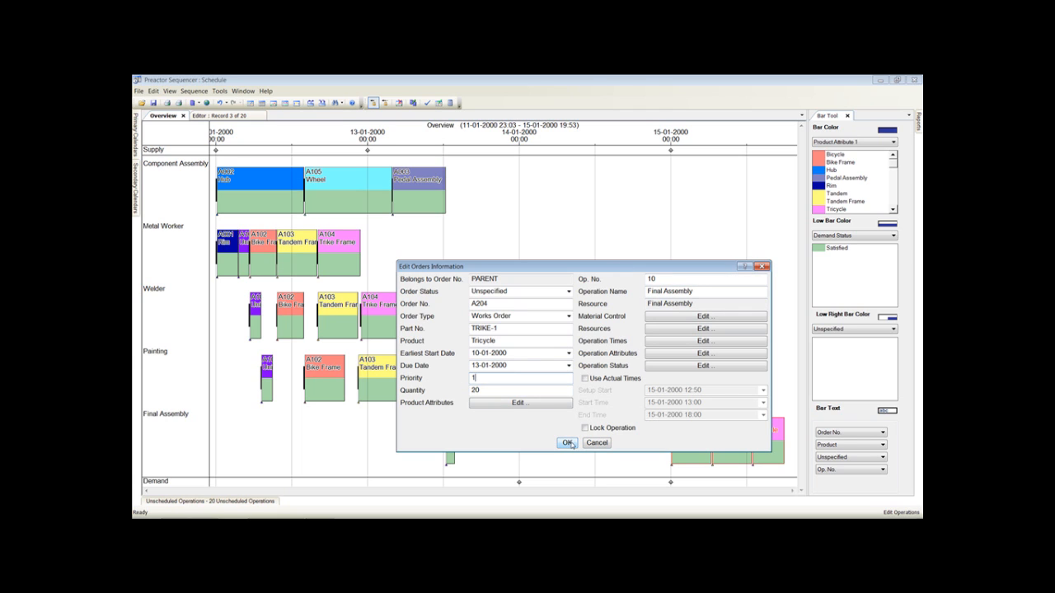
left_click(566, 443)
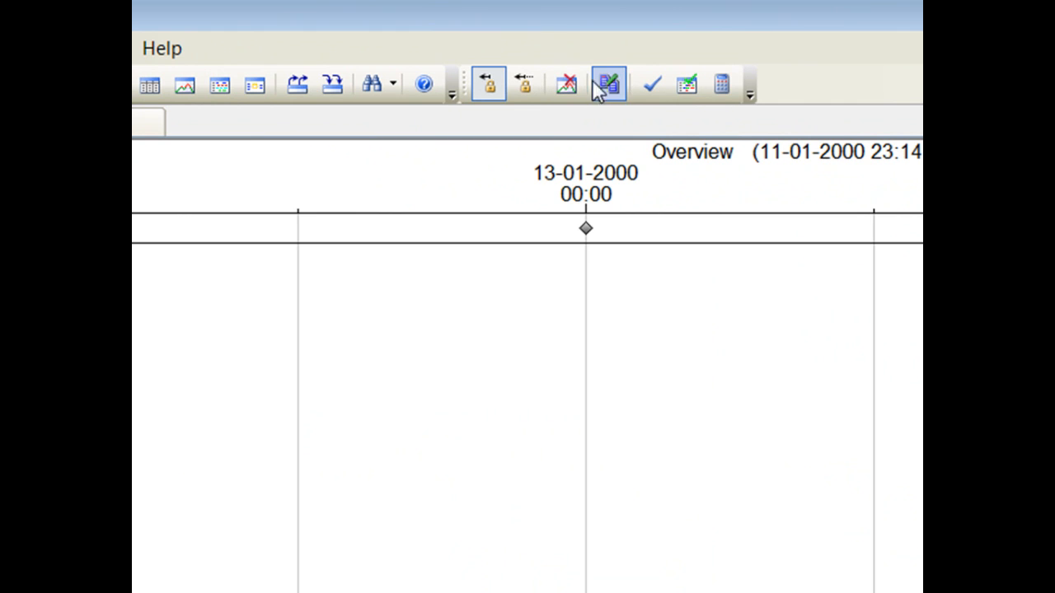
mouse_move(613, 86)
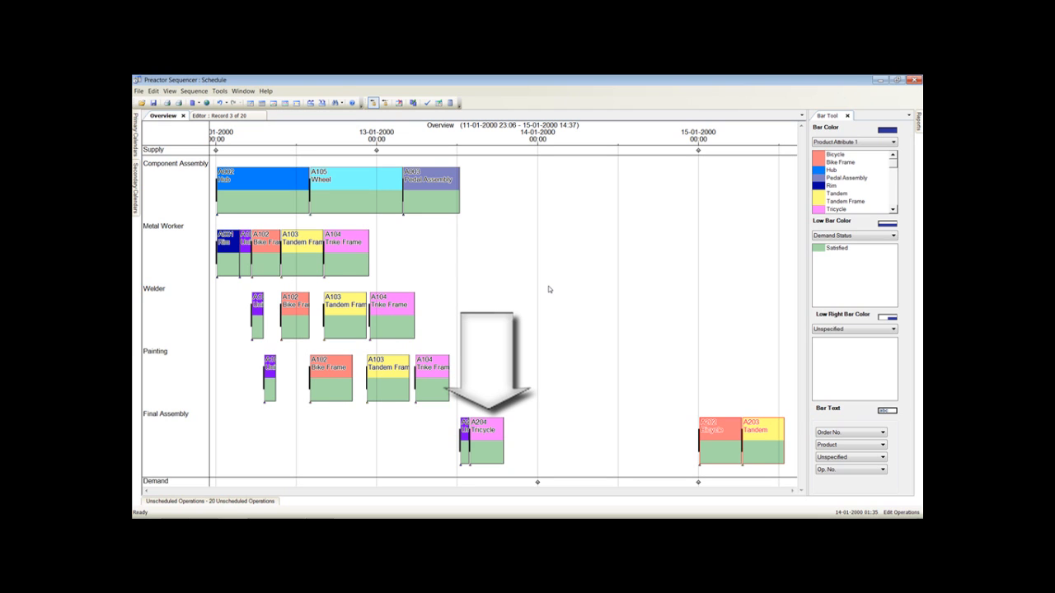
- Show the rescheduled tricycle order A204 in Material Explorer
right_click(489, 441)
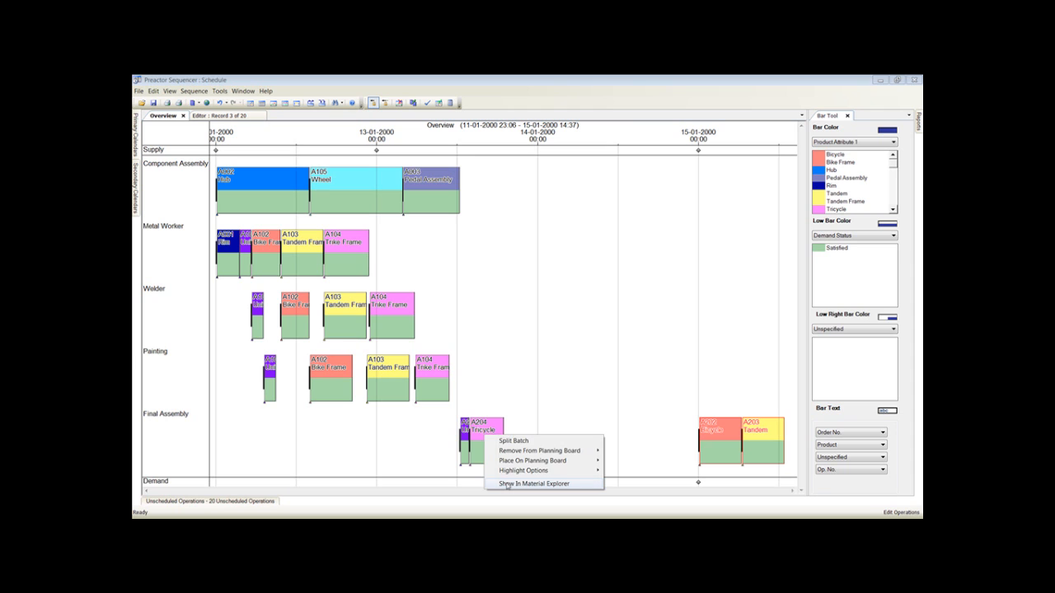
left_click(563, 406)
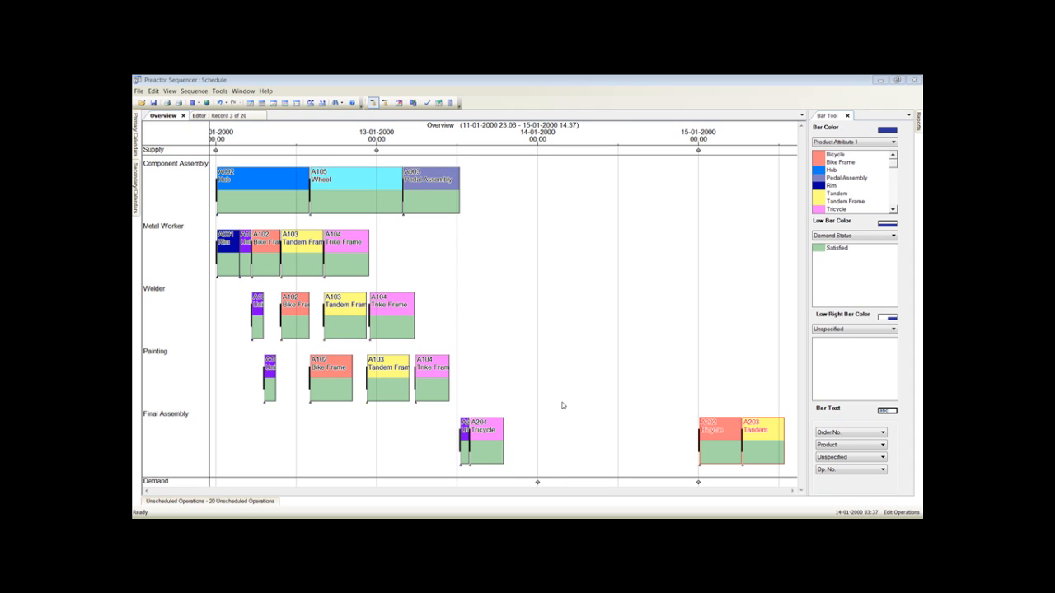